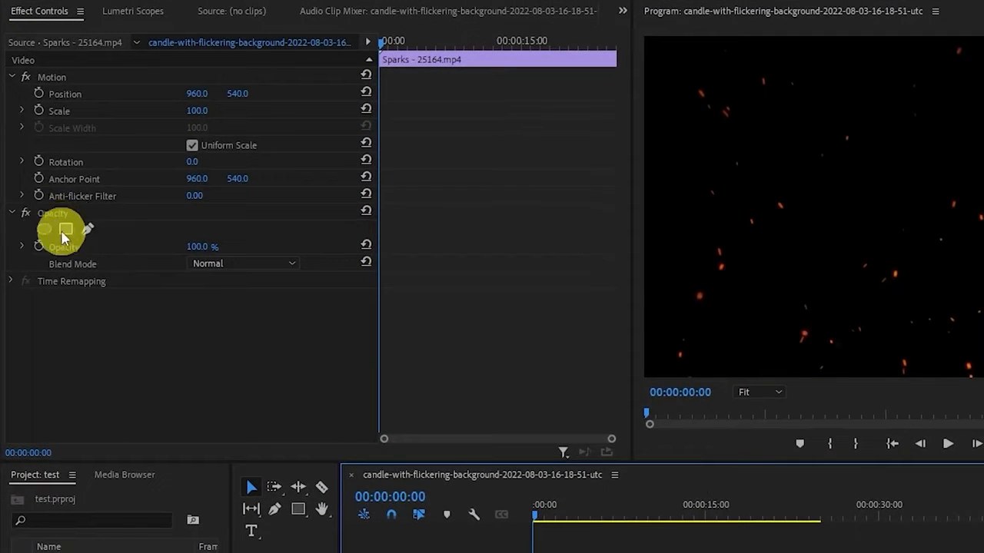
Step: Set the Sparks clip to Screen blend mode and apply Tint mapping white to orange FFB400
{"action": "left_click", "coordinate": [242, 263]}
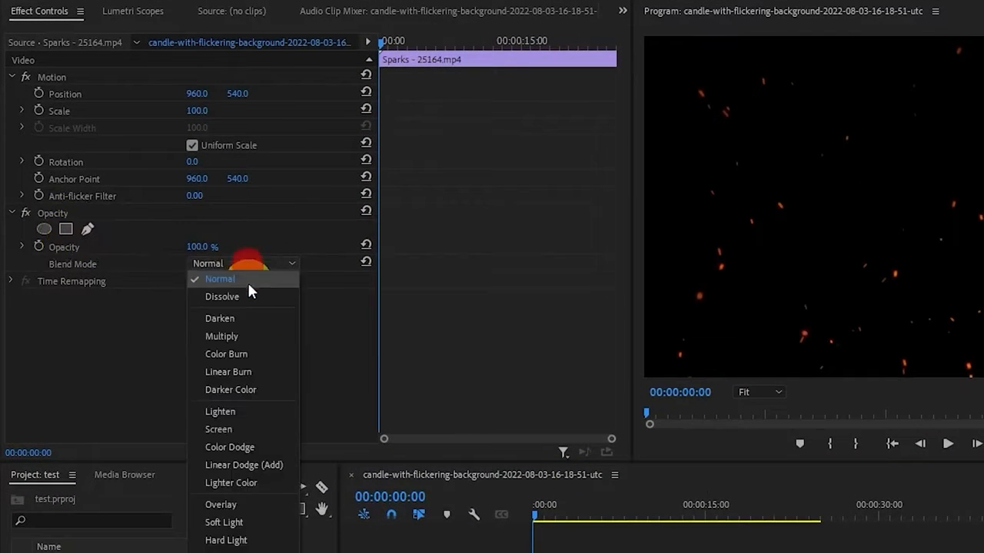
{"action": "left_click", "coordinate": [218, 429]}
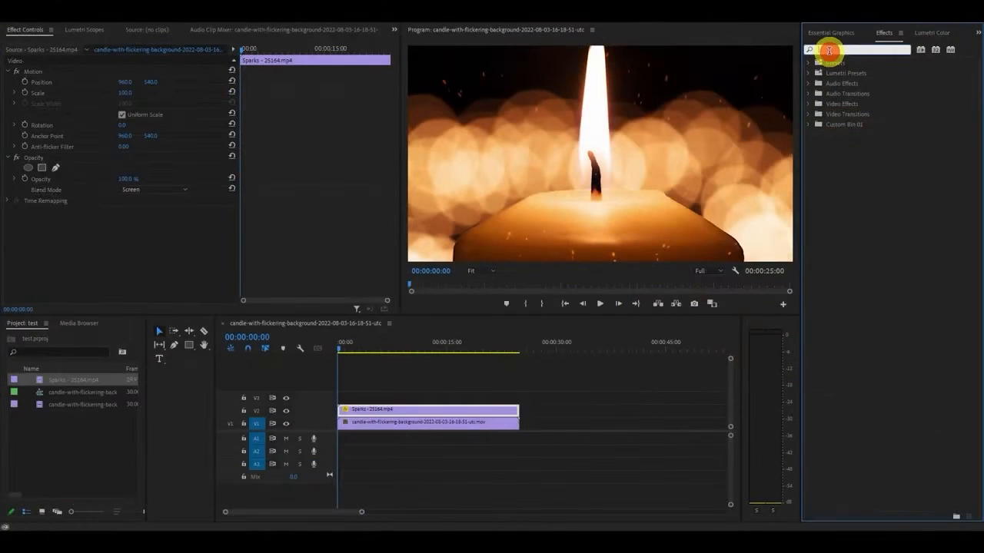
{"action": "type", "text": "tint"}
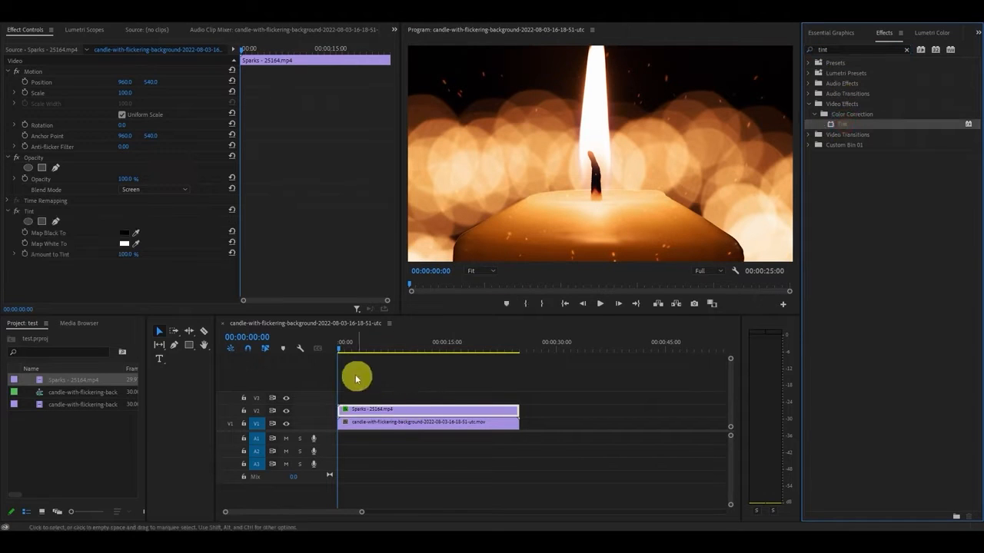
{"action": "left_click", "coordinate": [121, 244]}
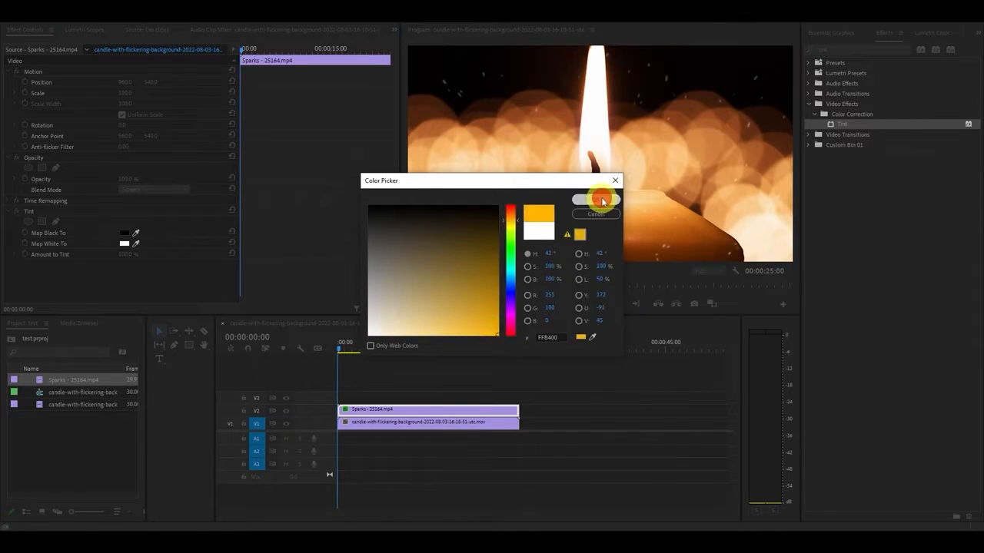
{"action": "left_click", "coordinate": [596, 200]}
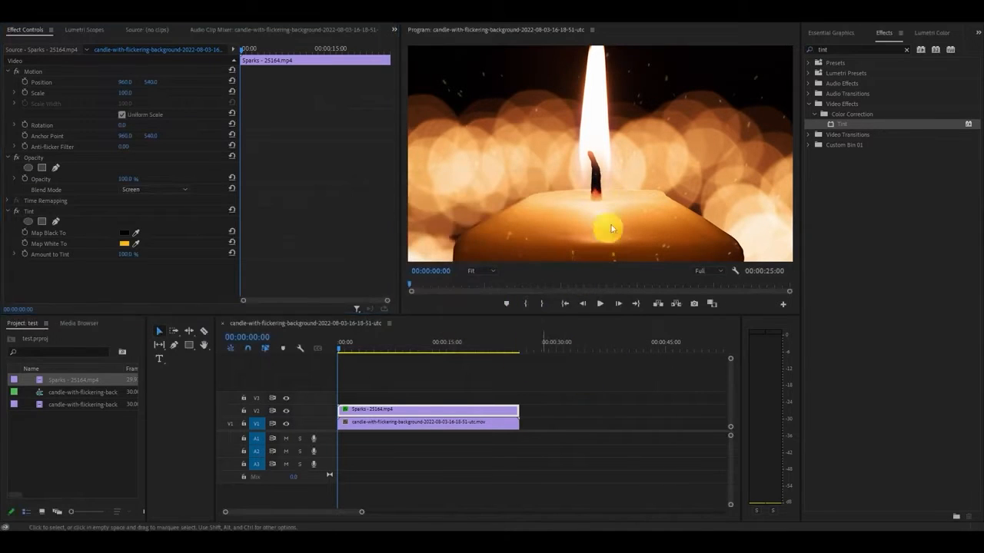
{"action": "mouse_move", "coordinate": [630, 274]}
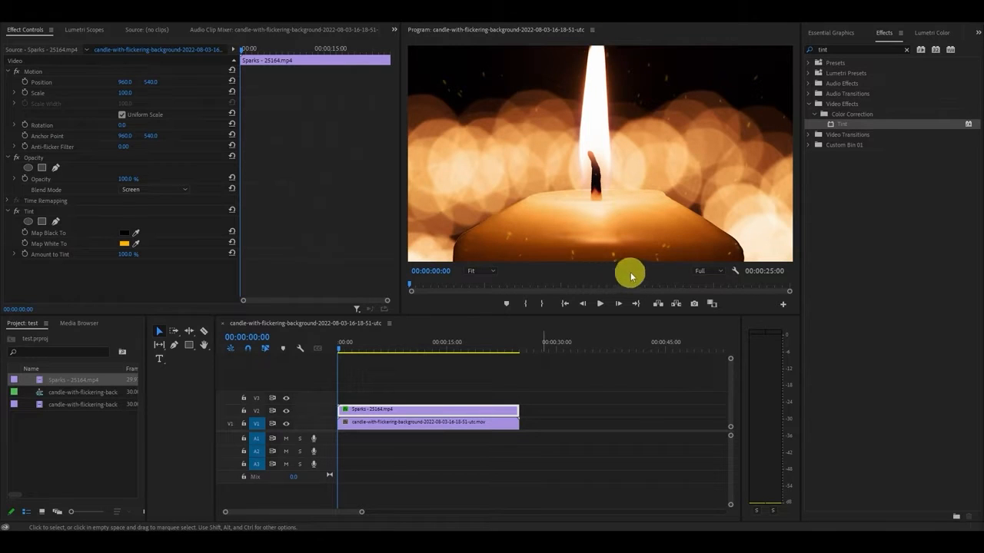
Step: Search Effects for 'find edges' and drag Stylize > Find Edges onto the Sparks clip on V2
{"action": "left_click", "coordinate": [857, 49]}
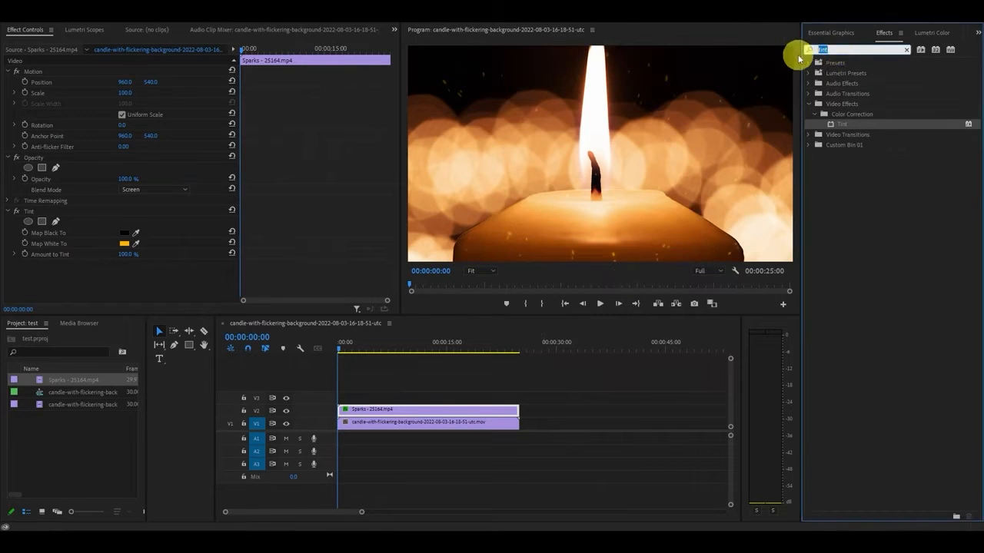
{"action": "type", "text": "find edges"}
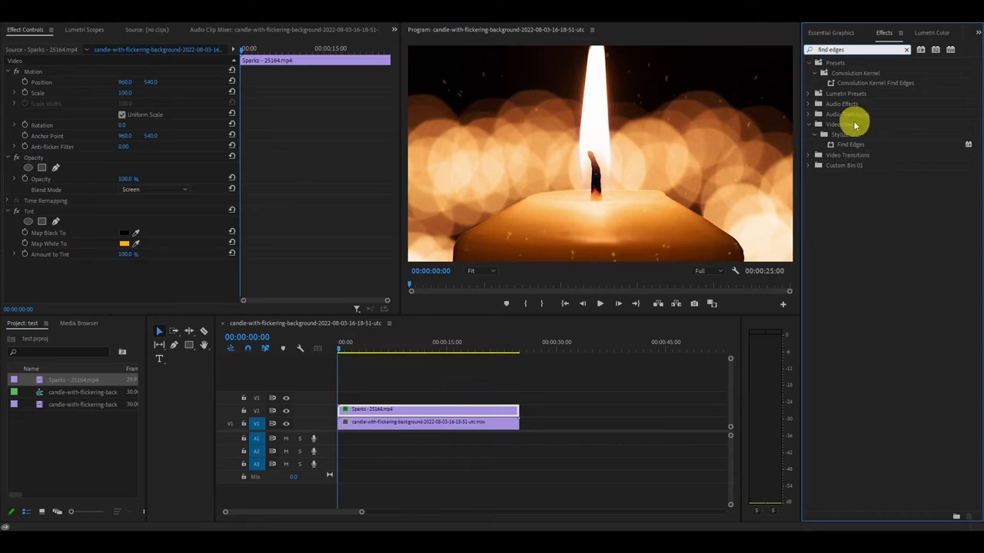
{"action": "left_click_drag", "start_coordinate": [851, 144], "coordinate": [427, 408]}
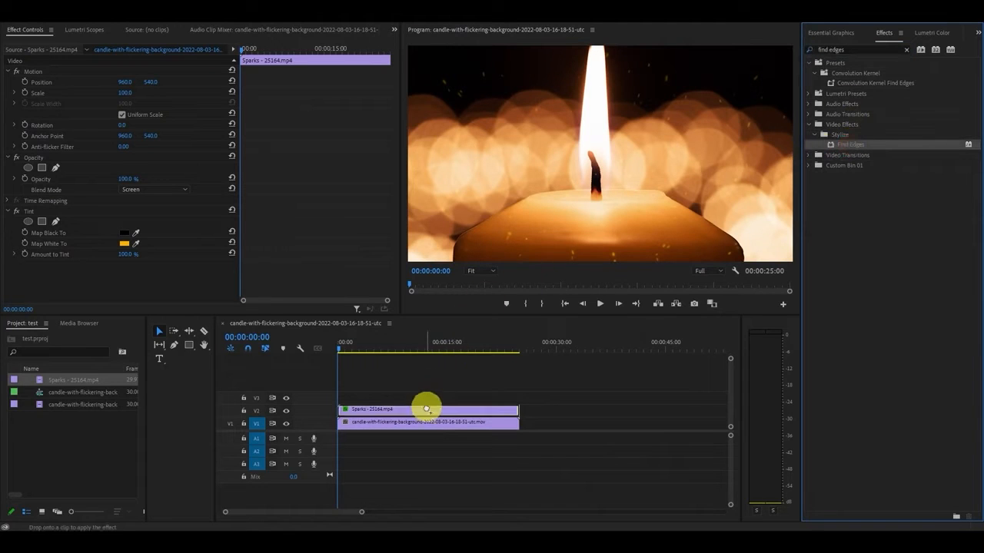
{"action": "left_click_drag", "start_coordinate": [850, 145], "coordinate": [427, 409]}
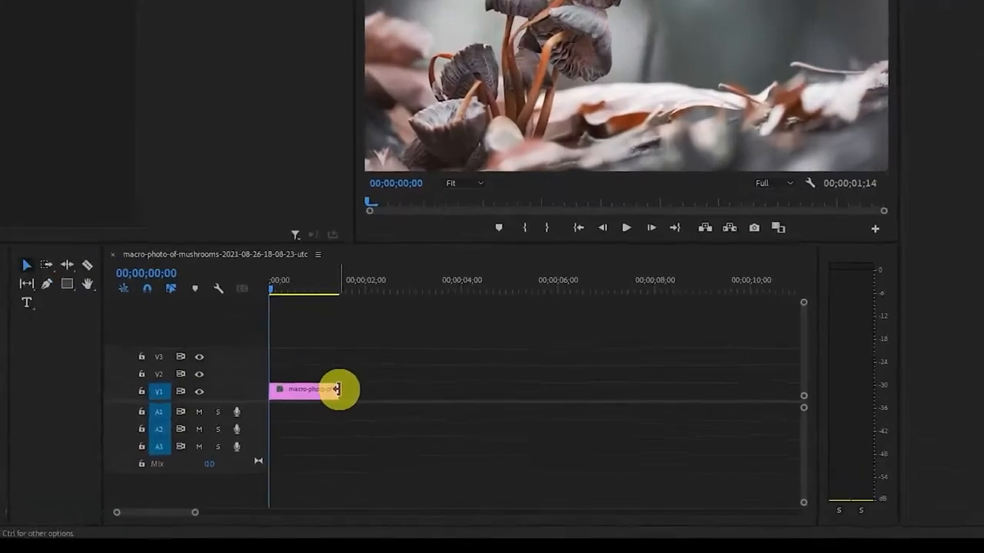
Step: Drag the mushroom image clip's right edge on V1 out to about 00;00;08;00
{"action": "left_click_drag", "start_coordinate": [342, 390], "coordinate": [648, 346]}
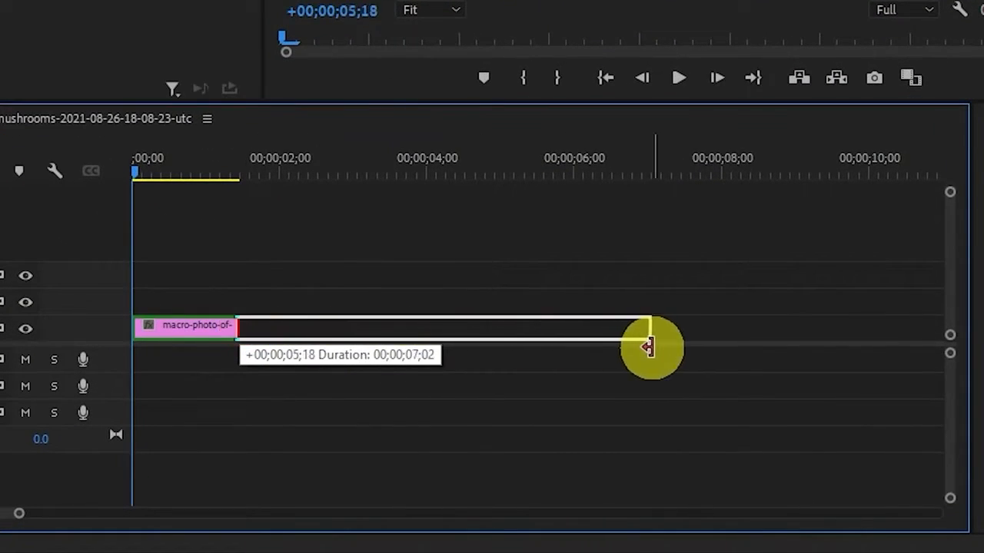
{"action": "left_click_drag", "start_coordinate": [649, 346], "coordinate": [718, 346]}
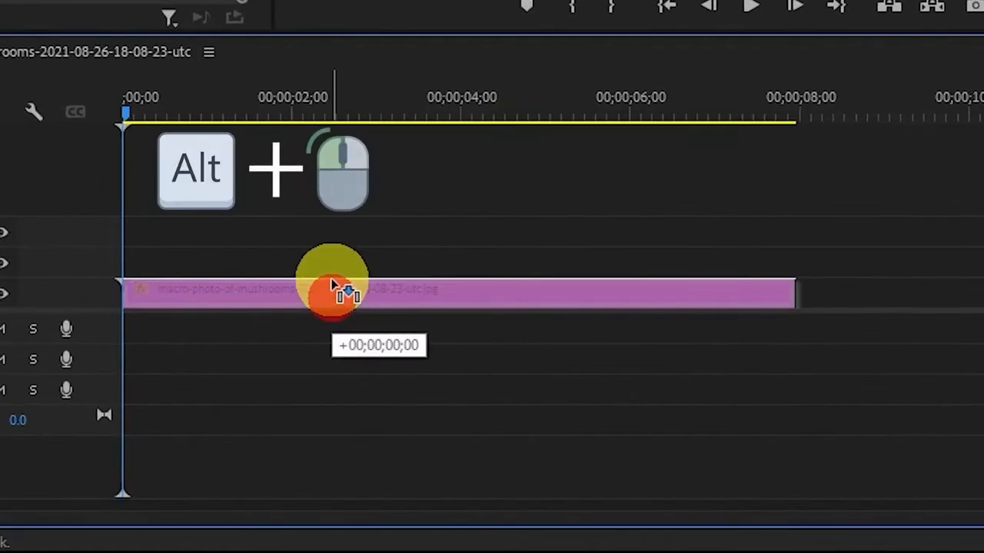
Step: Duplicate the mushroom clip to V2, pen-mask the mushrooms, and enable Scale keyframing on V1
{"action": "left_click_drag", "start_coordinate": [334, 288], "coordinate": [361, 257]}
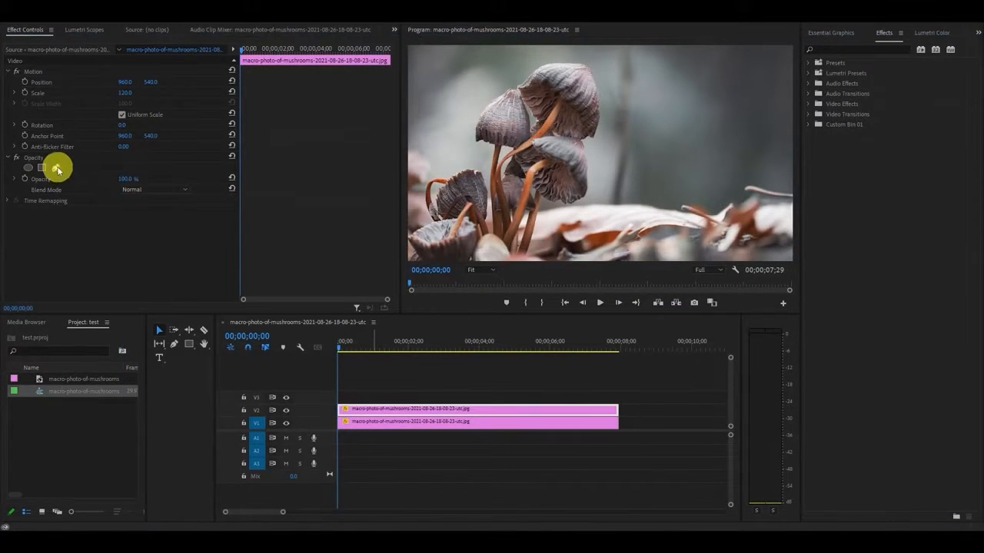
{"action": "left_click", "coordinate": [41, 167]}
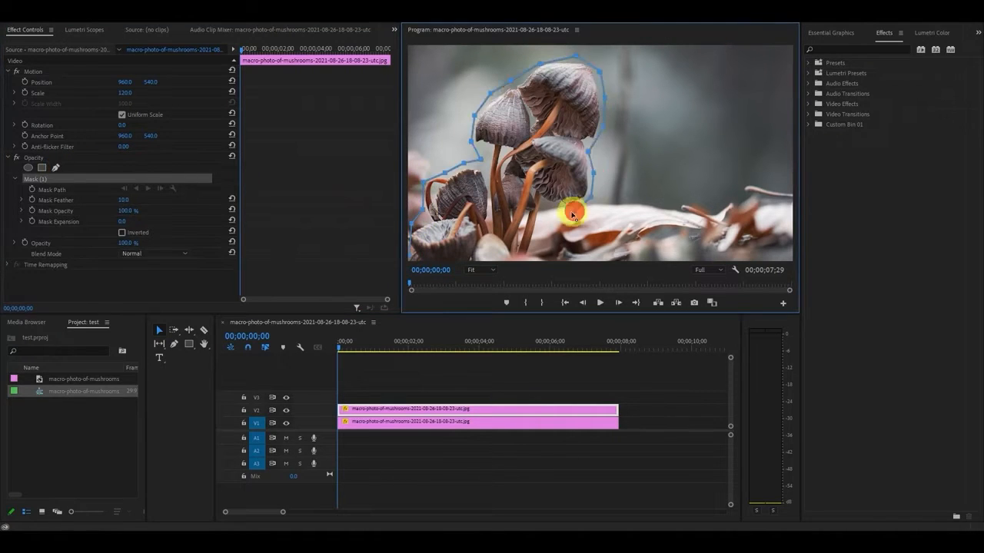
{"action": "left_click_drag", "start_coordinate": [572, 214], "coordinate": [421, 259]}
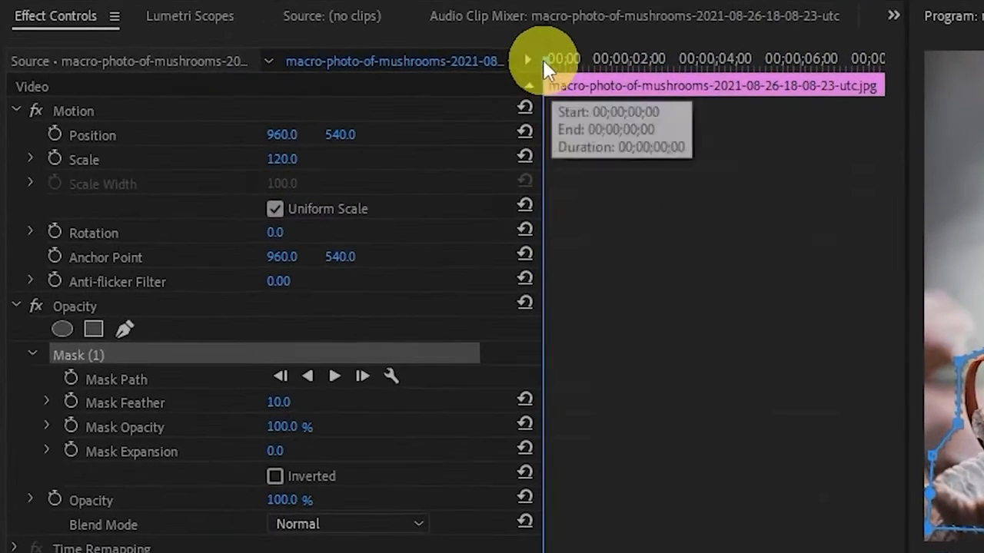
{"action": "mouse_move", "coordinate": [77, 167]}
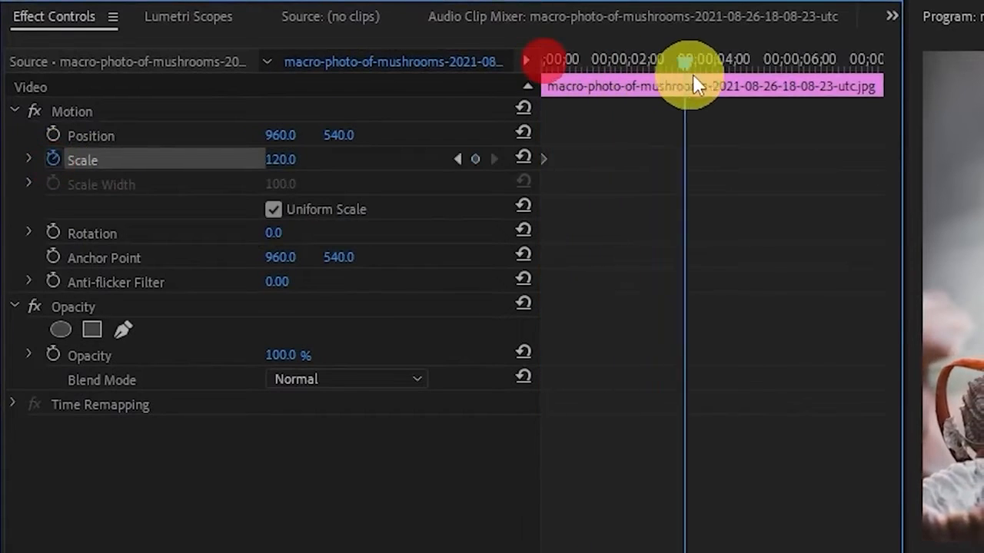
{"action": "double_click", "coordinate": [280, 159]}
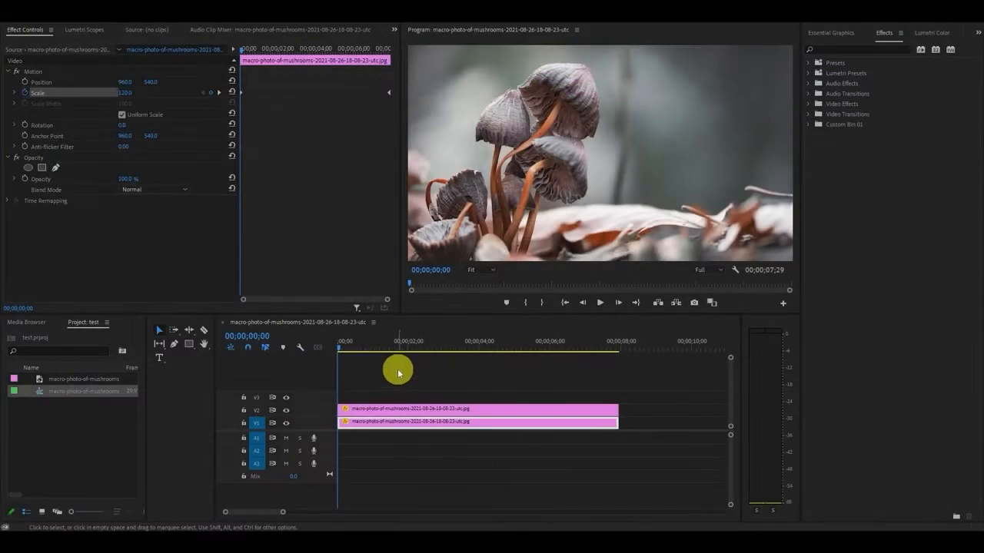
Step: Select the masked mushroom copy on V2
{"action": "left_click", "coordinate": [518, 347]}
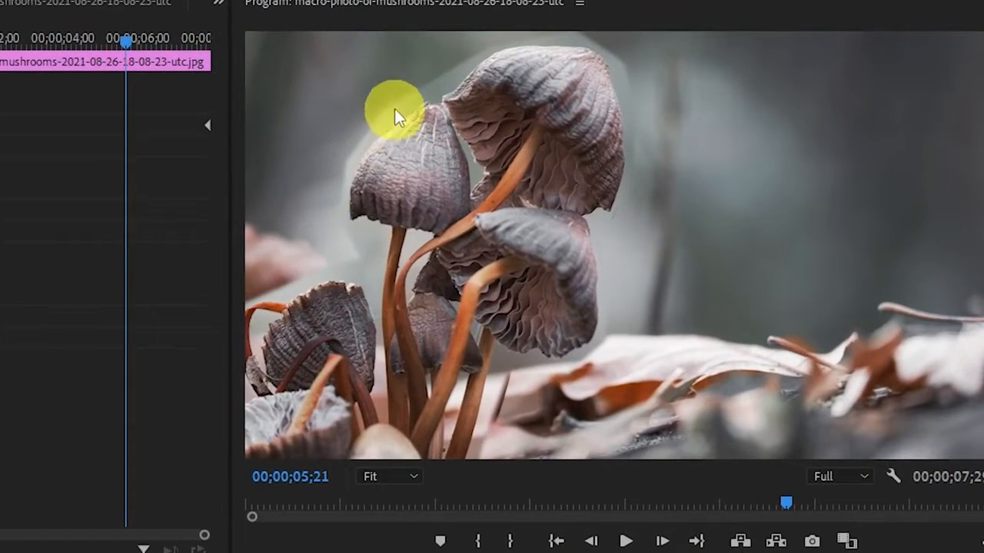
{"action": "mouse_move", "coordinate": [557, 384]}
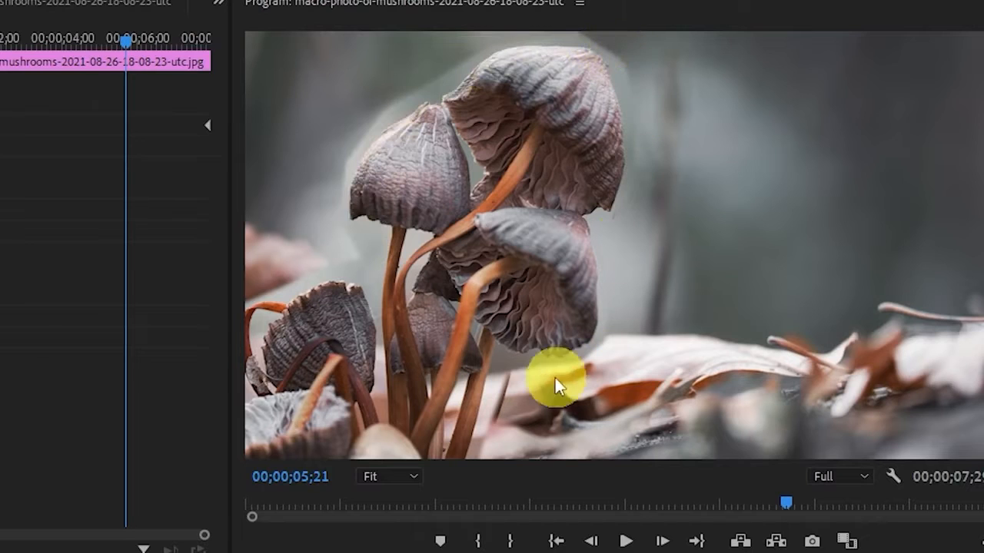
{"action": "mouse_move", "coordinate": [534, 457]}
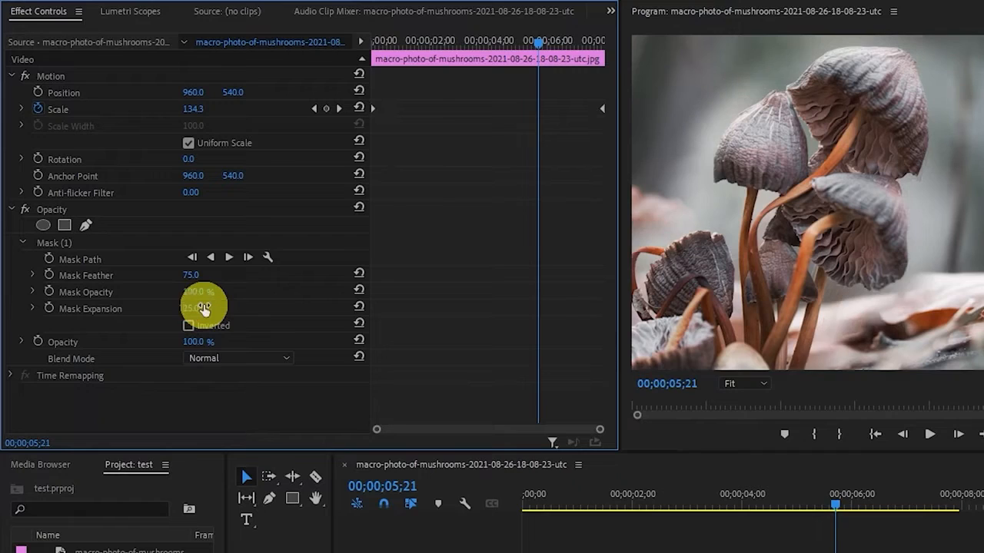
{"action": "mouse_move", "coordinate": [922, 313]}
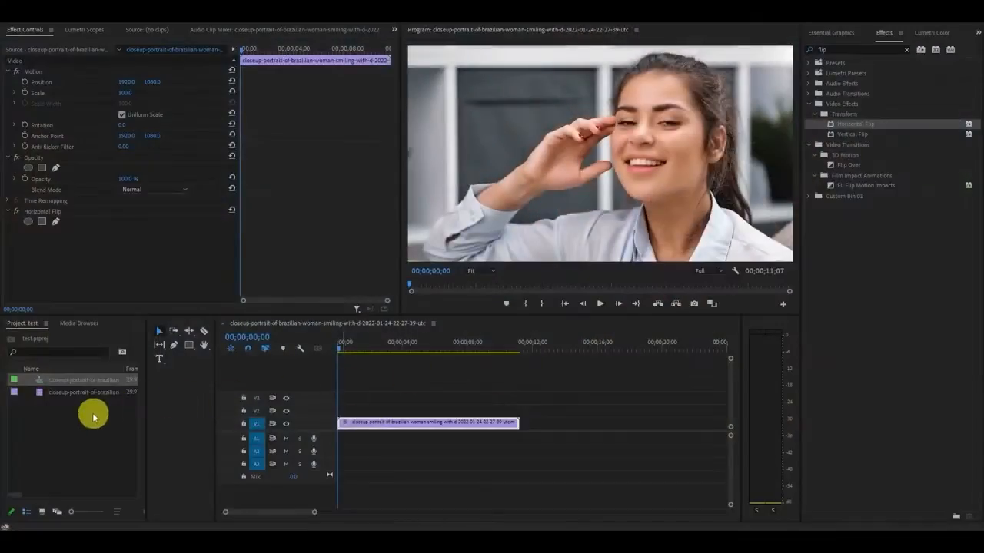
Step: Add an adjustment layer over the portrait at Height 150, Width 30, Rotation 25, with Transform applied
{"action": "right_click", "coordinate": [93, 417]}
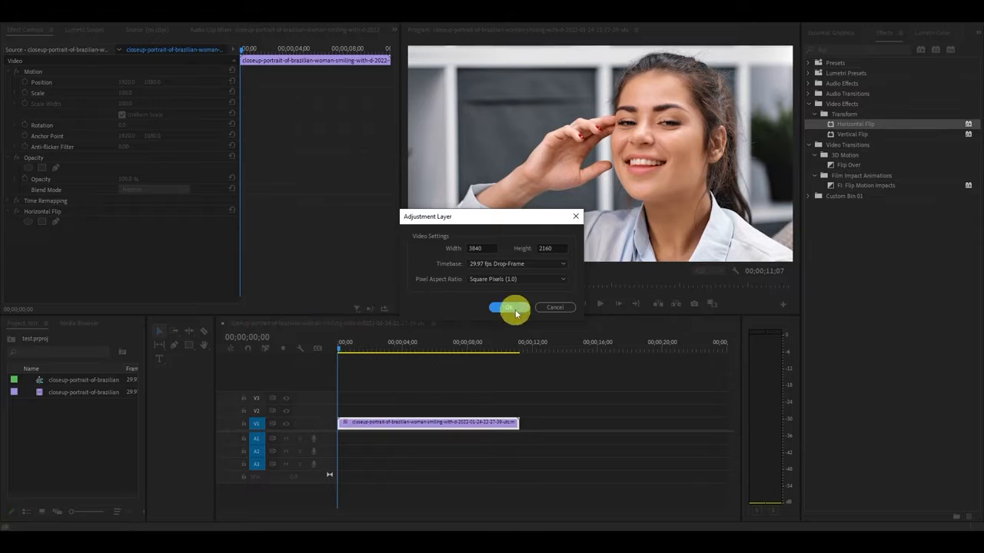
{"action": "left_click", "coordinate": [505, 307]}
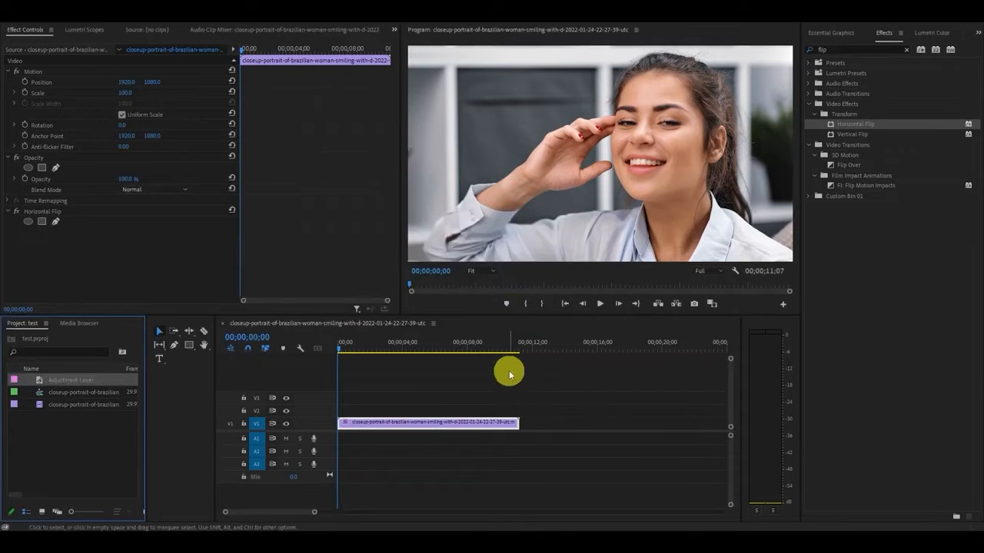
{"action": "mouse_move", "coordinate": [383, 374]}
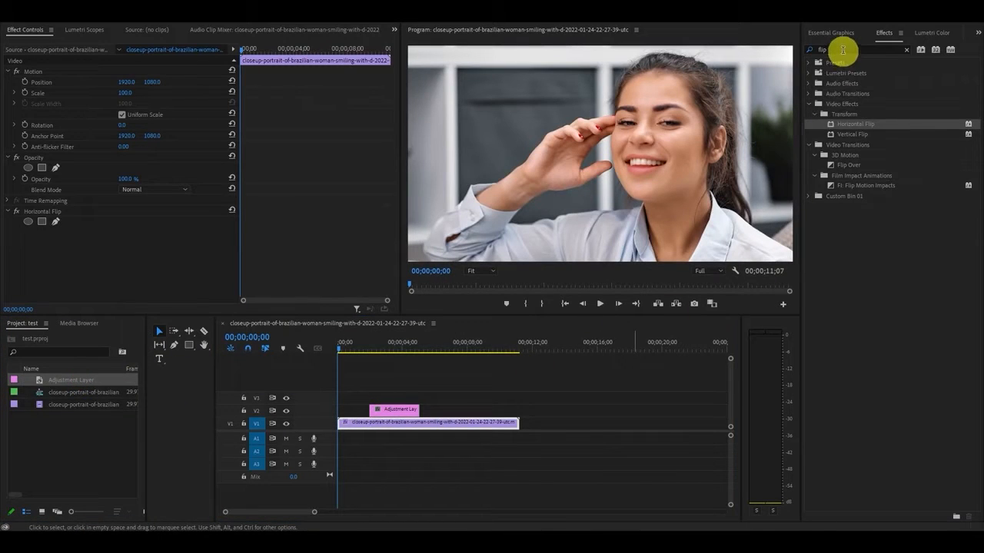
{"action": "type", "text": "transform"}
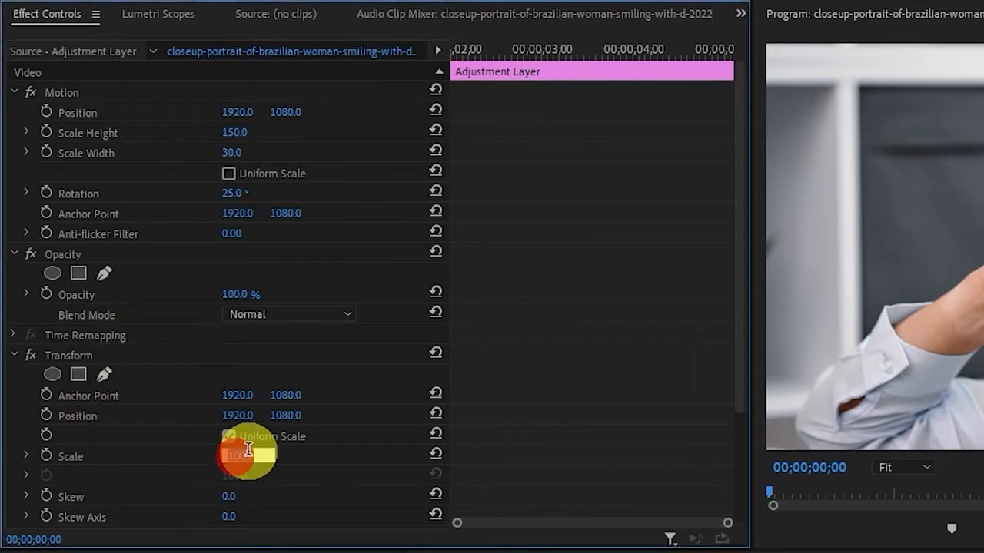
{"action": "left_click", "coordinate": [228, 437]}
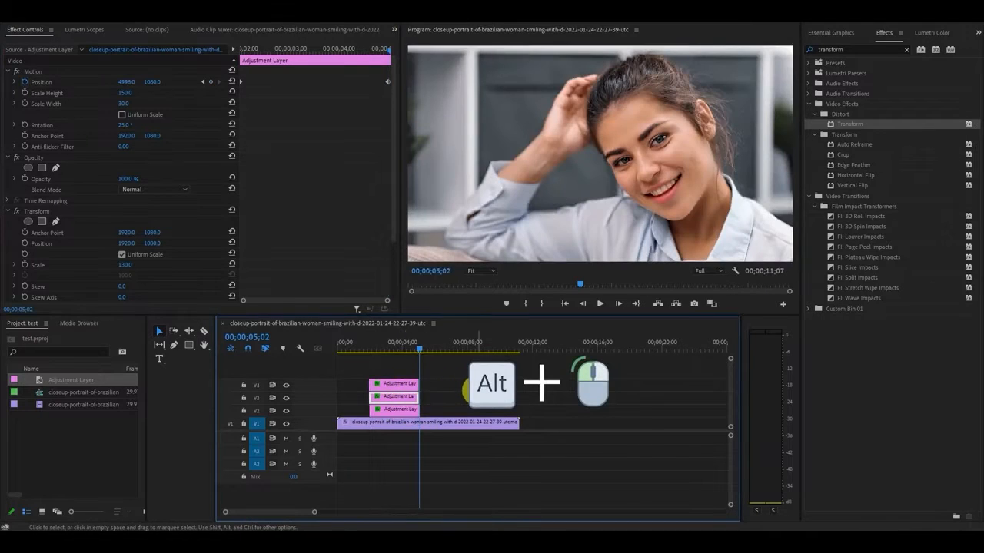
Step: Play and stop a preview of the stacked adjustment-layer sweep
{"action": "left_click", "coordinate": [599, 303]}
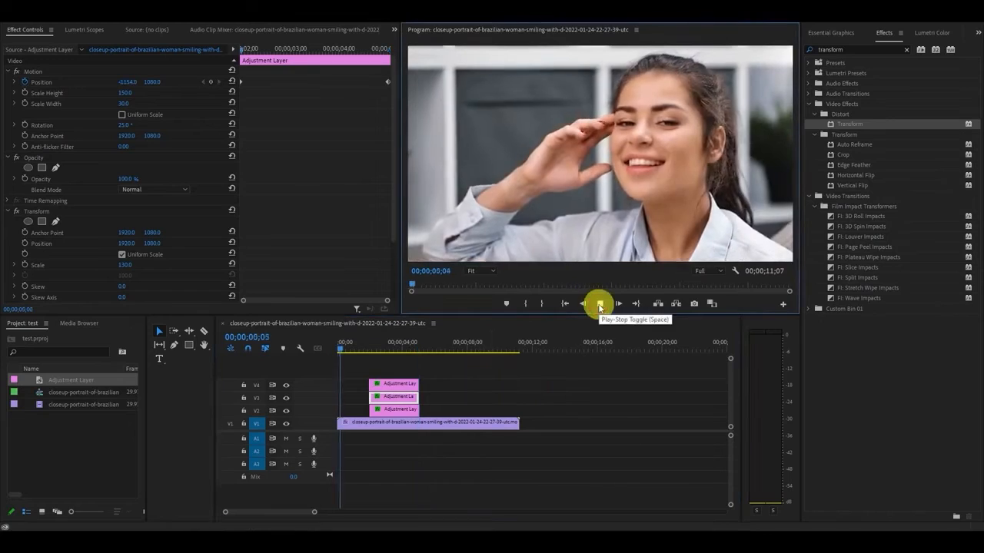
{"action": "left_click", "coordinate": [599, 302]}
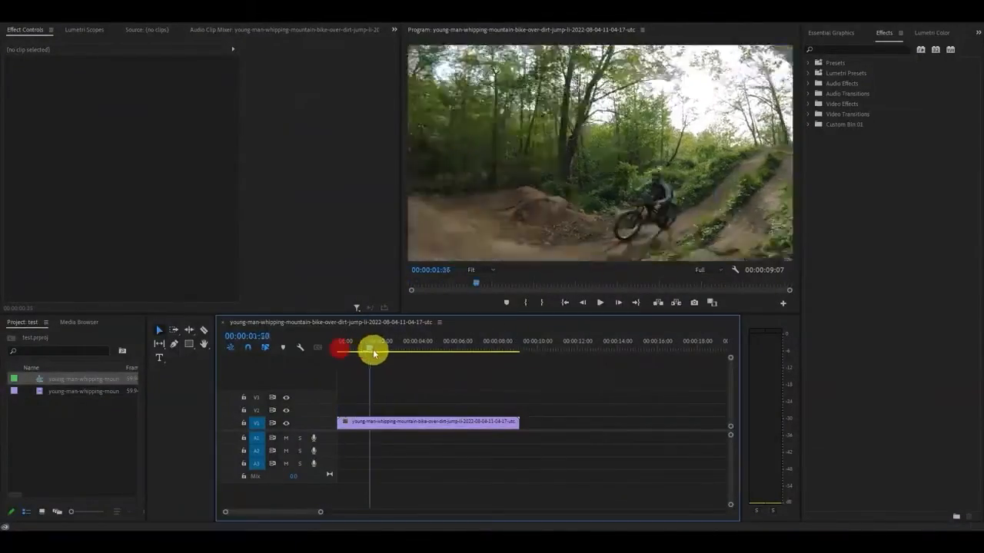
Step: Scrub the playhead along the bike clip and cut thin slices around 00:00:02:30
{"action": "left_click_drag", "start_coordinate": [373, 352], "coordinate": [384, 352]}
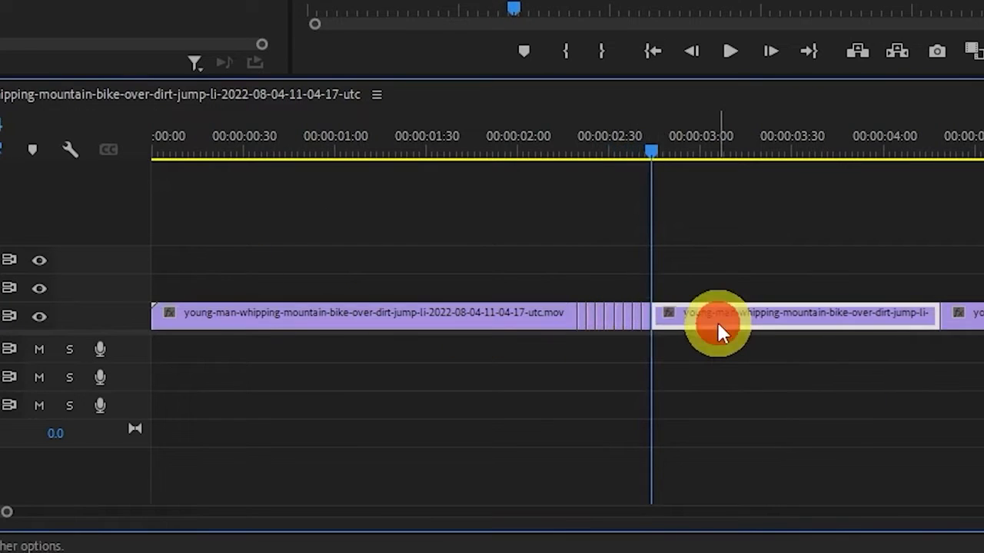
{"action": "left_click_drag", "start_coordinate": [718, 322], "coordinate": [899, 319]}
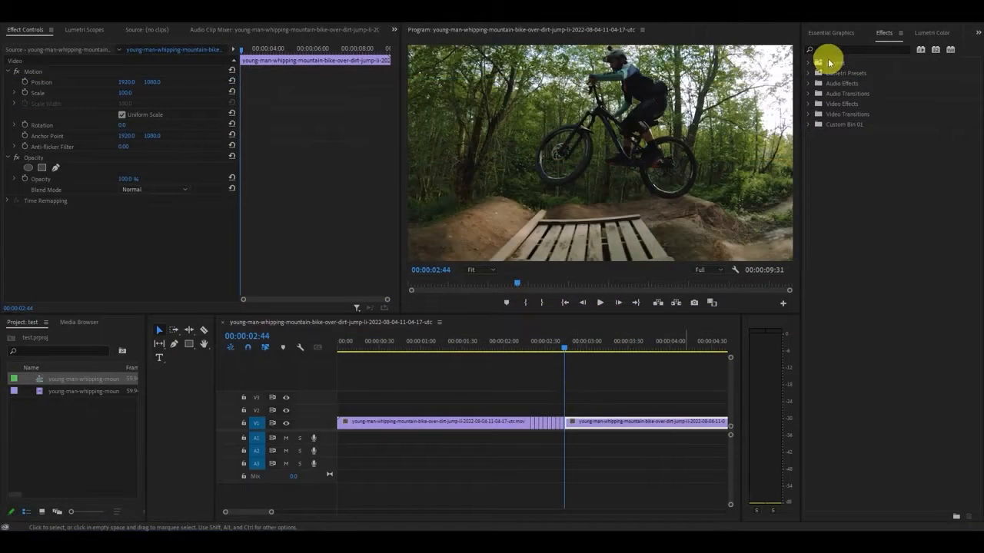
Step: Apply Strobe Light to the bike clip, keeping Strobe Operator on Copy
{"action": "type", "text": "strobe"}
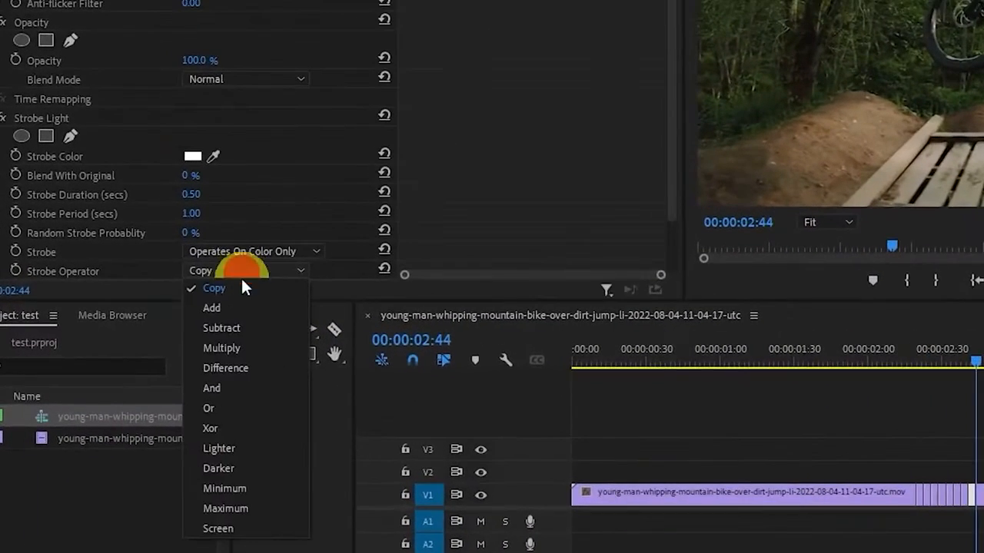
{"action": "left_click", "coordinate": [214, 287]}
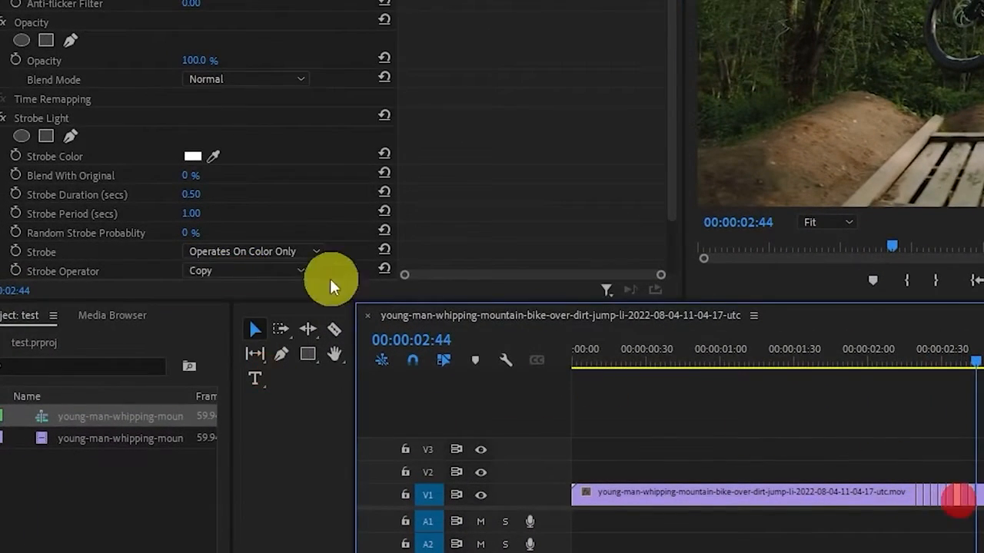
{"action": "mouse_move", "coordinate": [892, 488]}
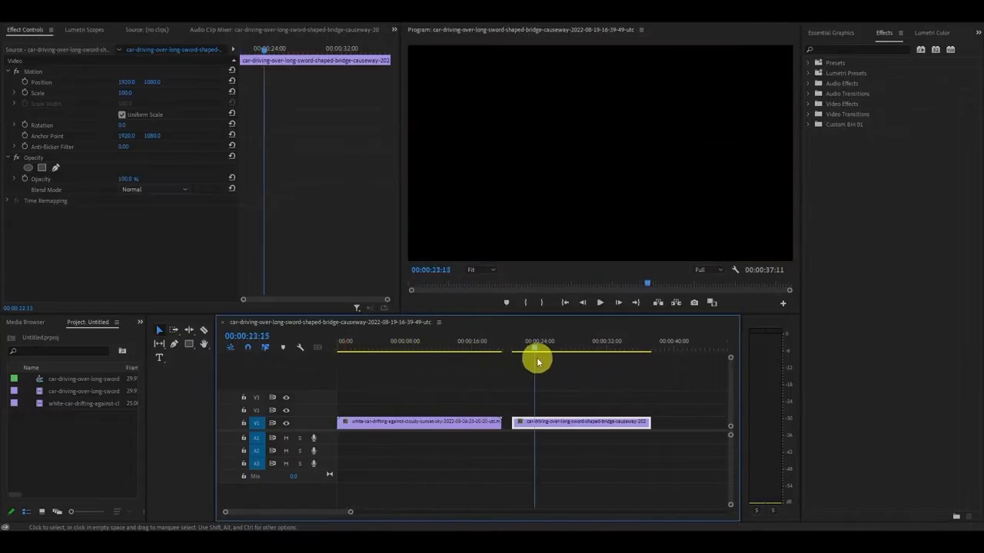
Step: Move the bridge clip onto V2, apply Gradient Wipe to it, and stop the preview
{"action": "left_click_drag", "start_coordinate": [538, 362], "coordinate": [573, 361]}
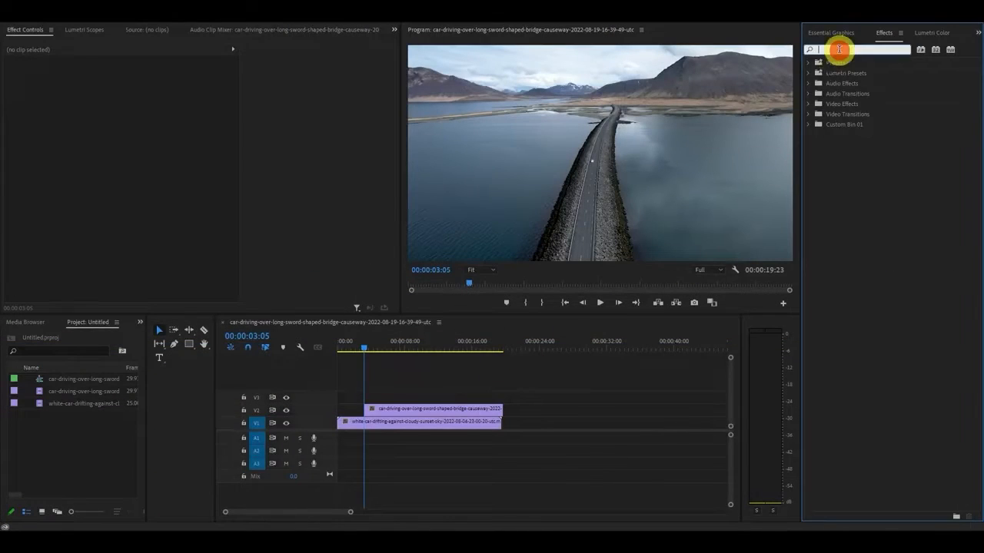
{"action": "type", "text": "gradien"}
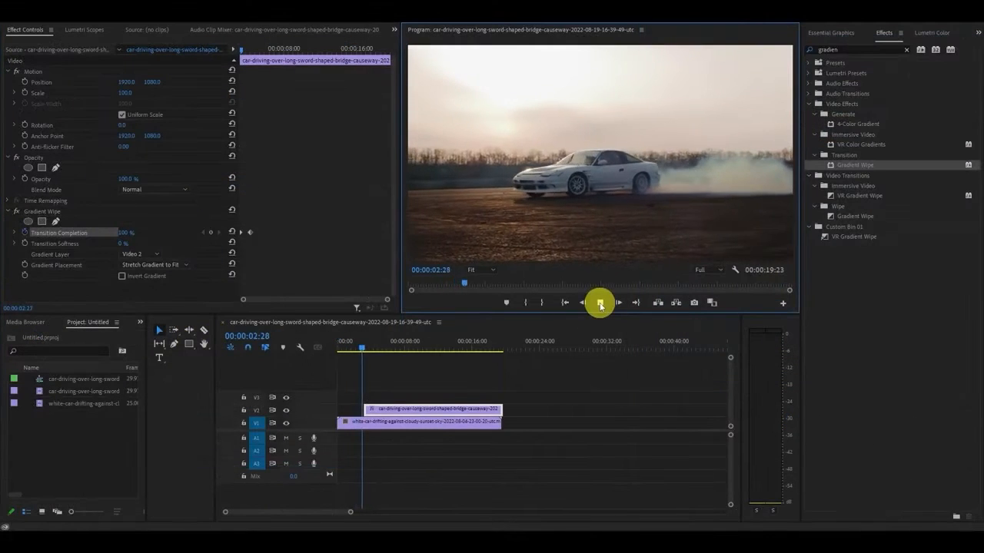
{"action": "left_click", "coordinate": [600, 302]}
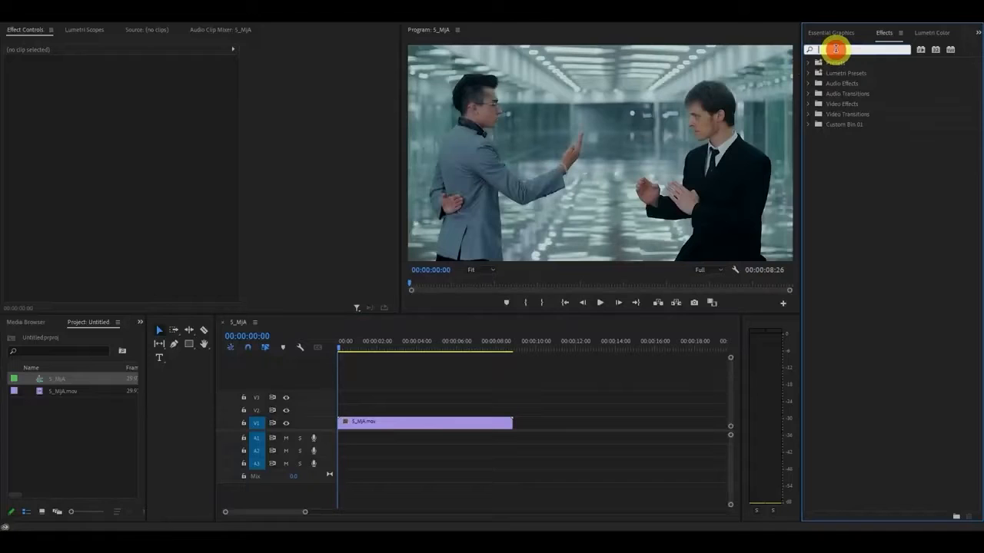
Step: Apply Find Edges to the S_MjA clip with Invert ticked
{"action": "type", "text": "find edges"}
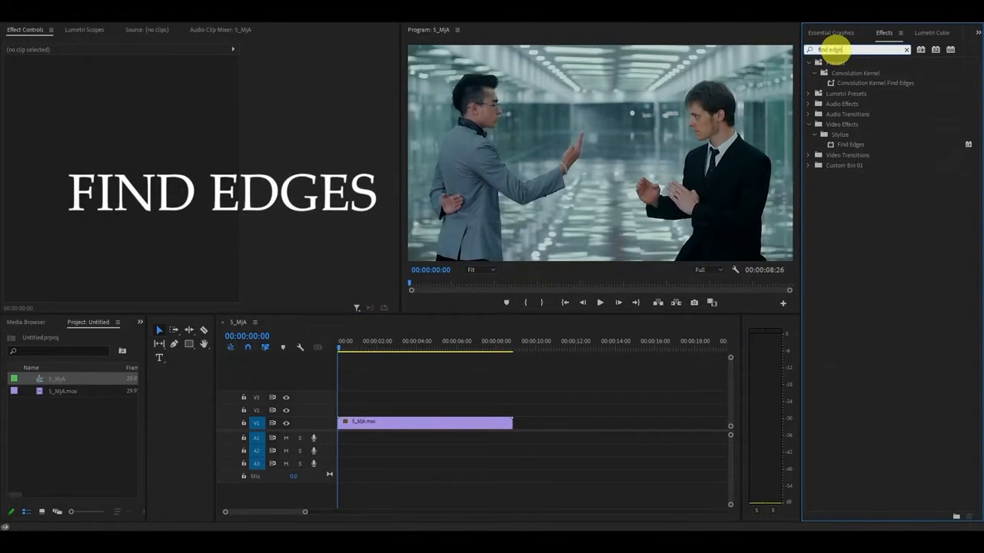
{"action": "left_click_drag", "start_coordinate": [849, 144], "coordinate": [436, 423]}
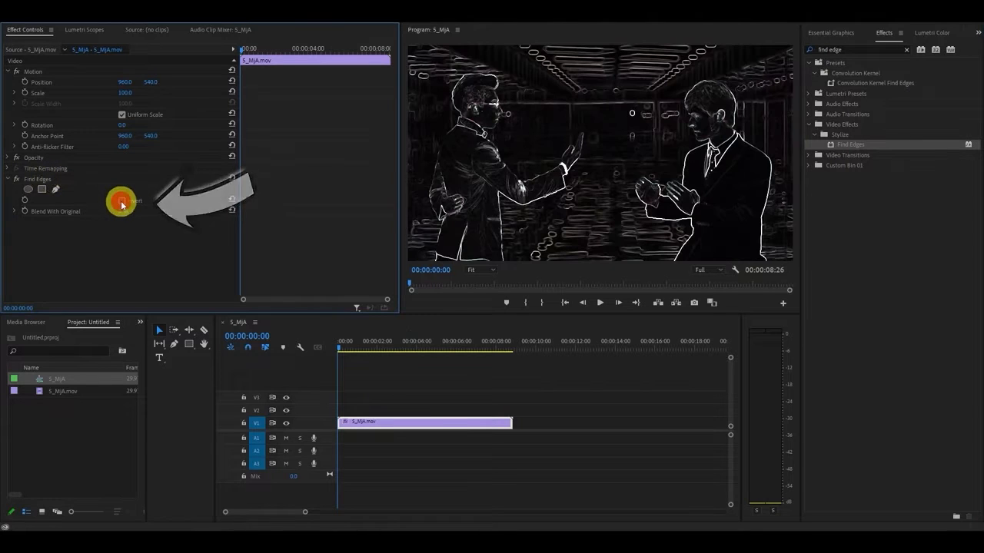
{"action": "left_click", "coordinate": [122, 201]}
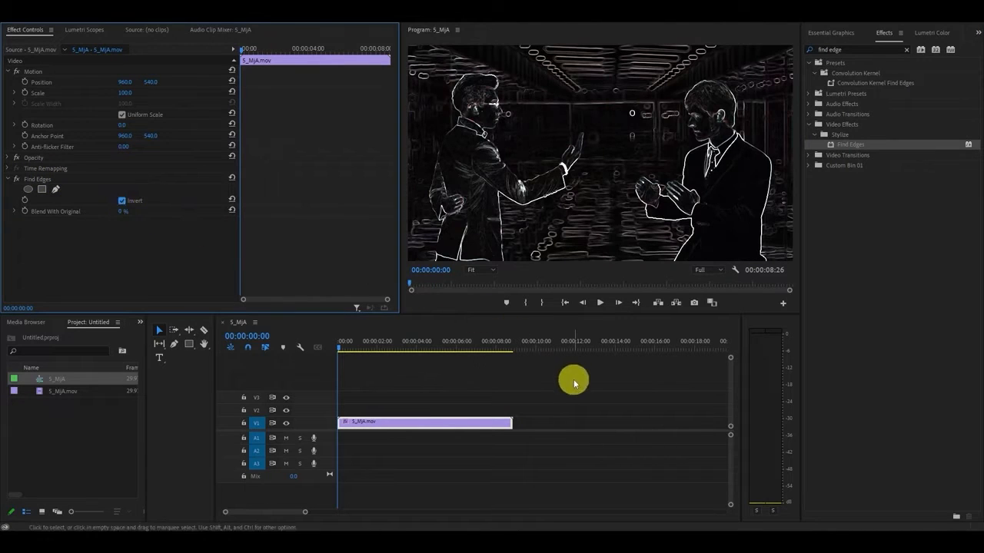
{"action": "triple_click", "coordinate": [857, 49]}
{"action": "type", "text": "tint"}
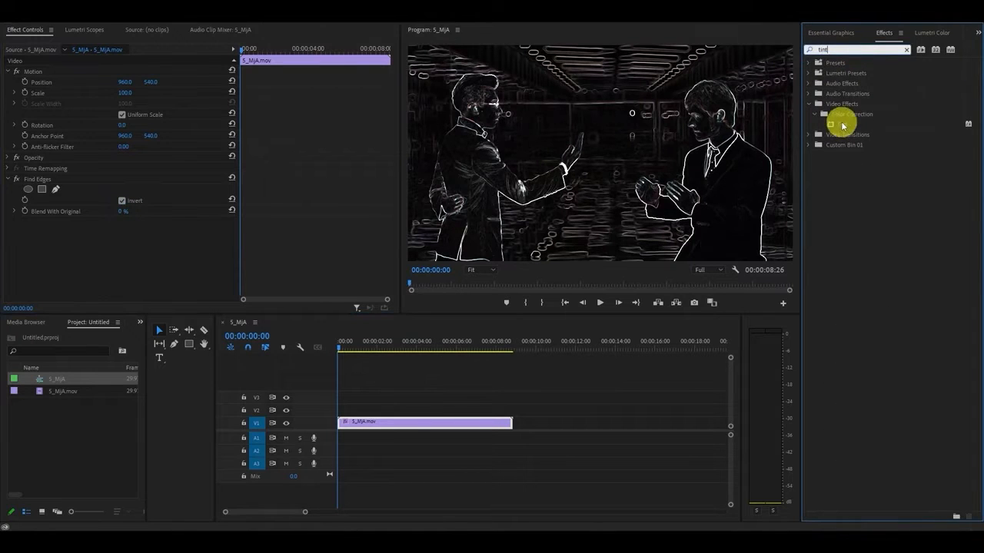
Step: Add Tint to the outlined clip and set Map White To a light cyan
{"action": "left_click_drag", "start_coordinate": [841, 123], "coordinate": [442, 423]}
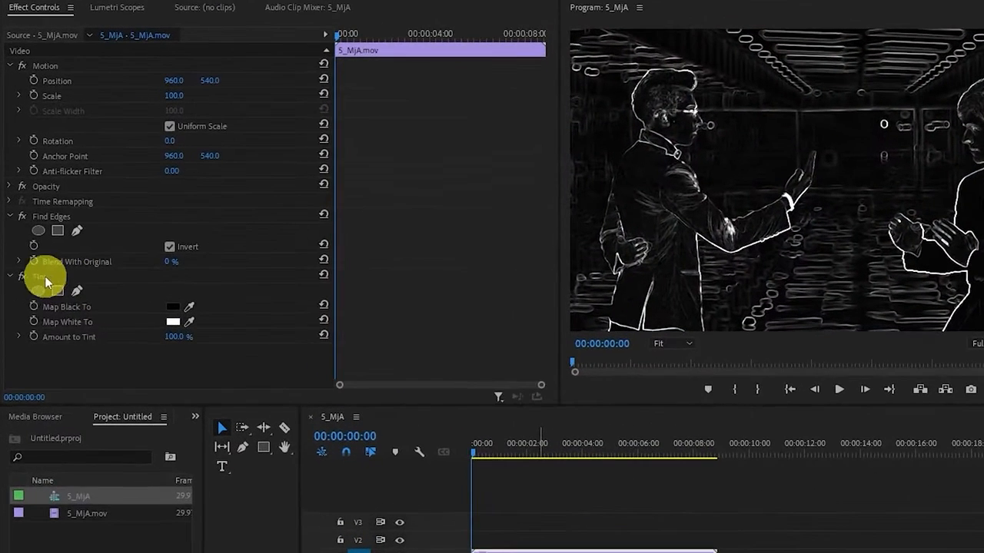
{"action": "left_click", "coordinate": [172, 321]}
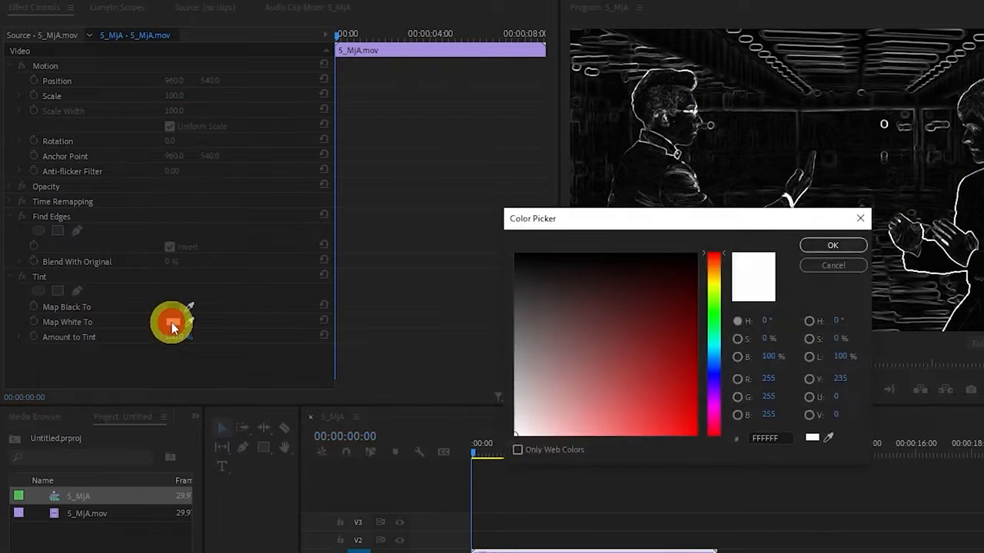
{"action": "left_click", "coordinate": [648, 373]}
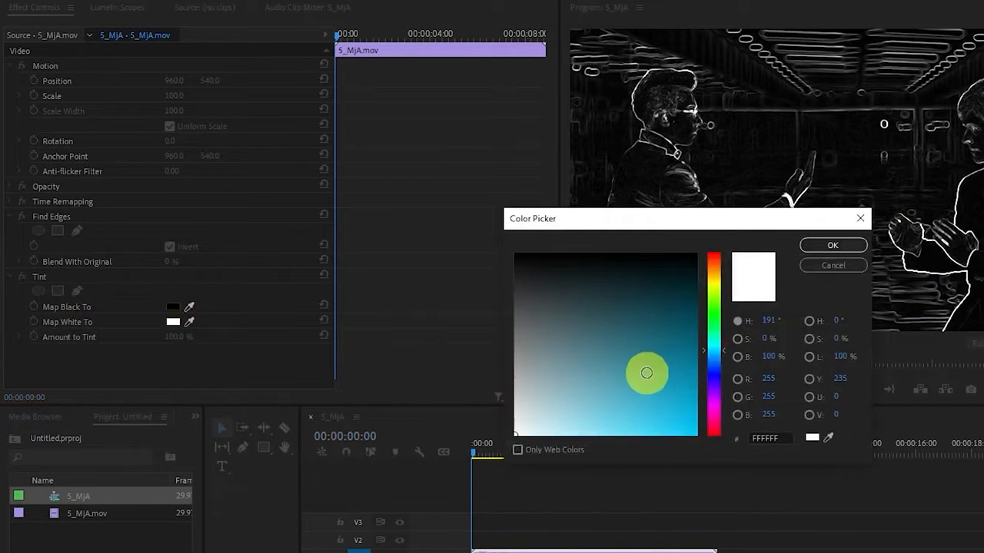
{"action": "left_click", "coordinate": [833, 245]}
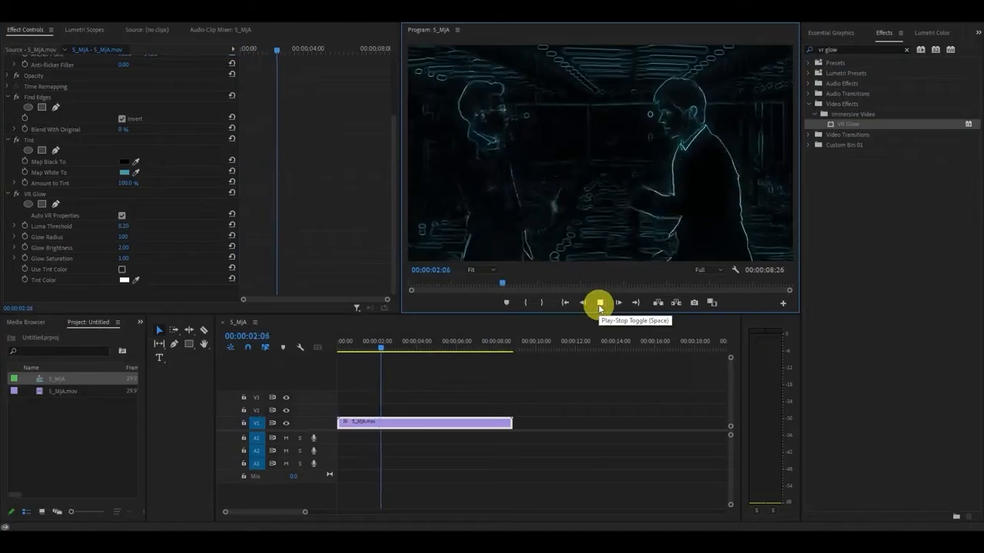
Step: Stop the VR Glow preview playback
{"action": "left_click", "coordinate": [599, 302]}
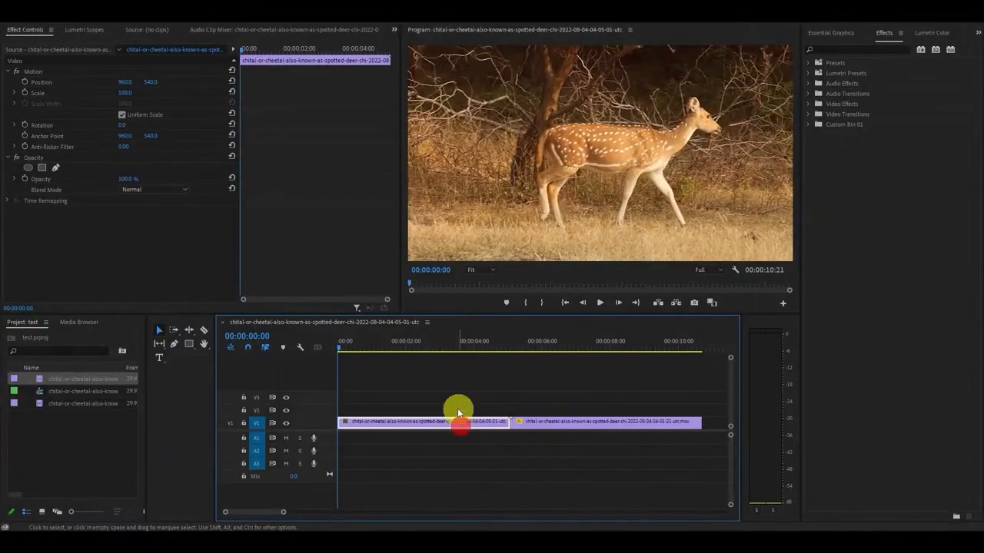
Step: Add an Adjustment Layer through the Project panel's New Item menu
{"action": "right_click", "coordinate": [60, 440]}
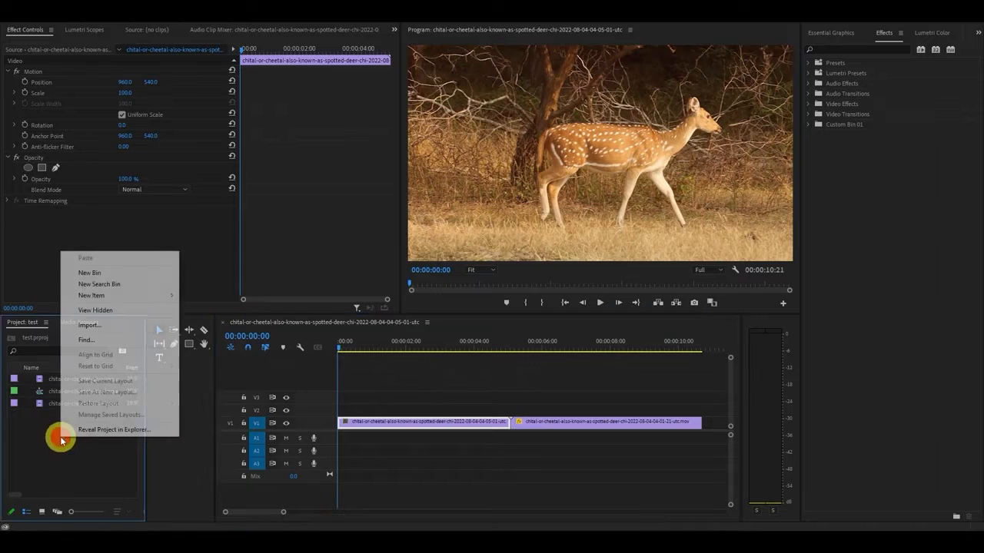
{"action": "mouse_move", "coordinate": [90, 295]}
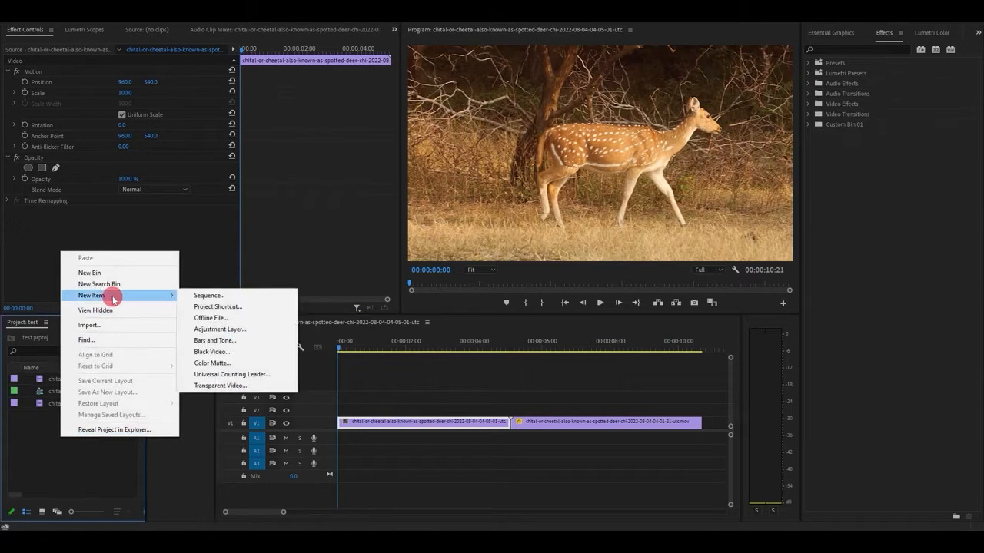
{"action": "mouse_move", "coordinate": [228, 332]}
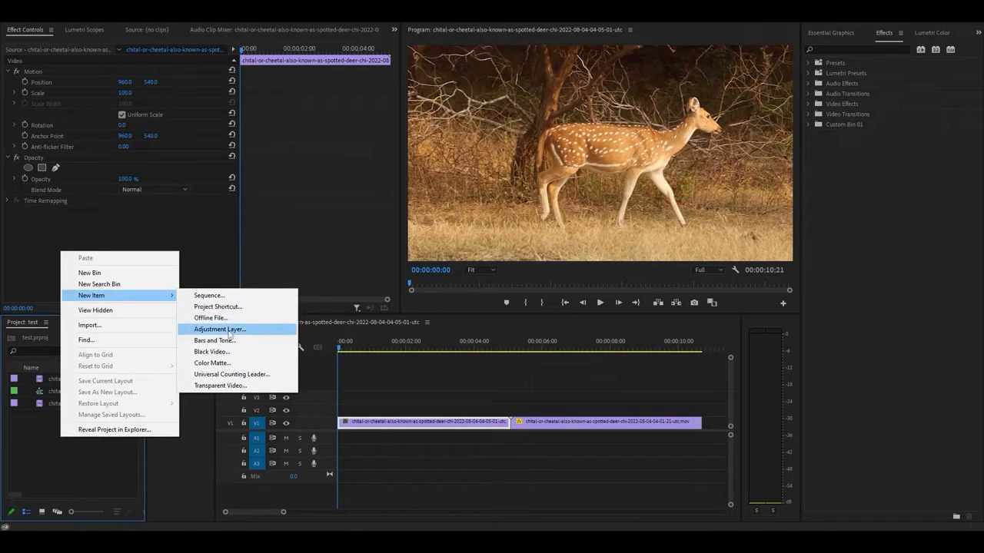
{"action": "left_click", "coordinate": [219, 329]}
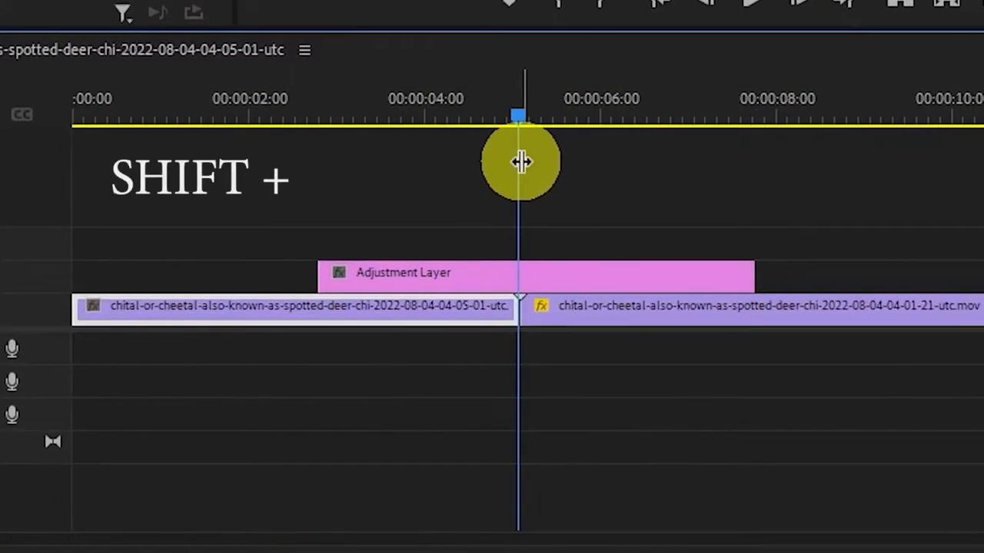
Step: Step the playhead a few frames off the deer cut, then place it back on the cut
{"action": "key", "text": "shift+Left"}
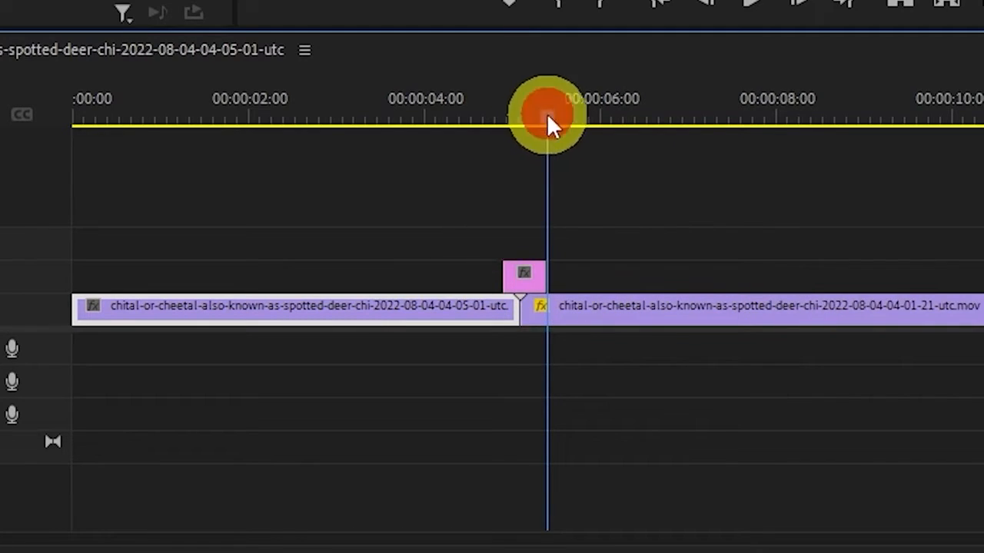
{"action": "left_click_drag", "start_coordinate": [547, 123], "coordinate": [519, 123]}
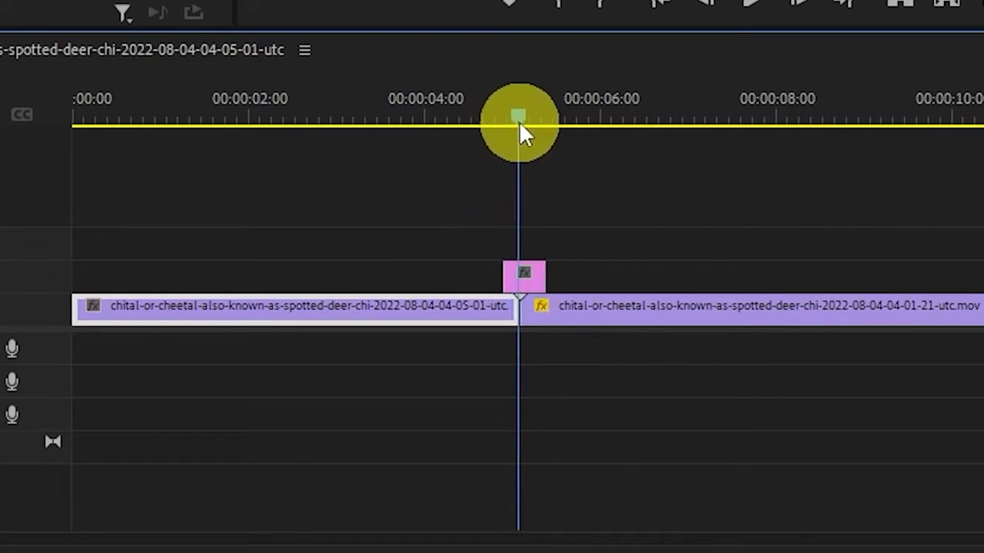
{"action": "left_click_drag", "start_coordinate": [519, 131], "coordinate": [548, 142]}
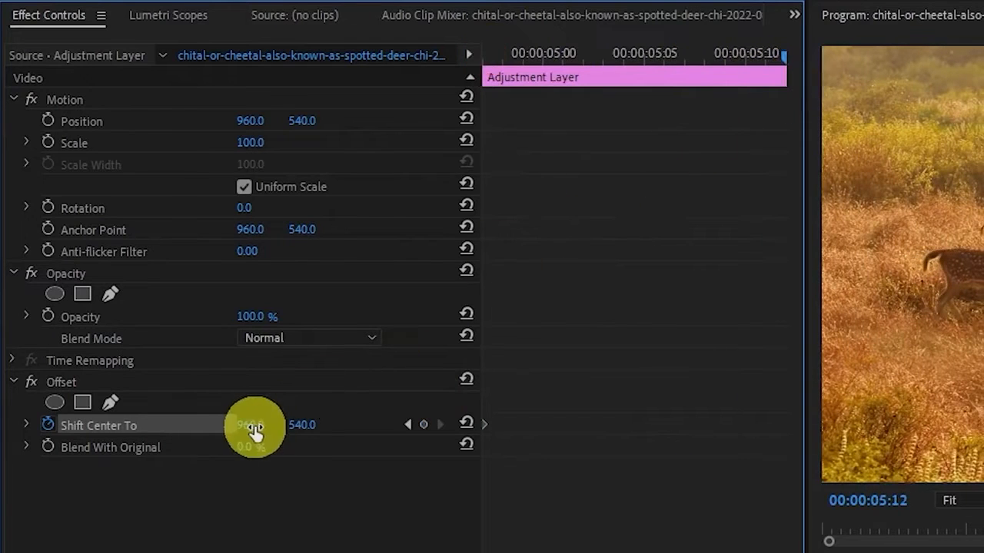
Step: Enter -960 for Shift Center To at the second Offset keyframe
{"action": "type", "text": "-960"}
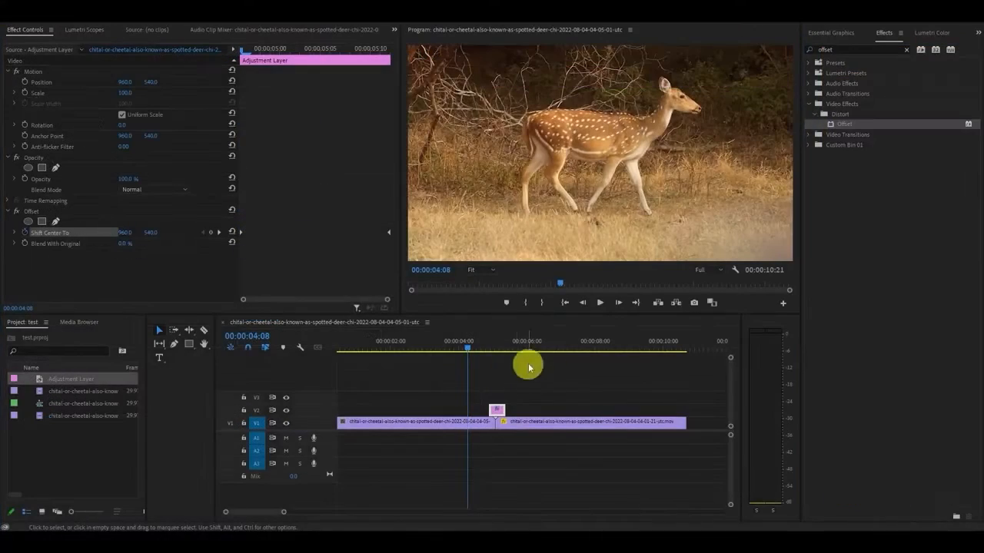
Step: Preview the offset pan, then drag a blur effect onto the adjustment layer
{"action": "left_click", "coordinate": [599, 302]}
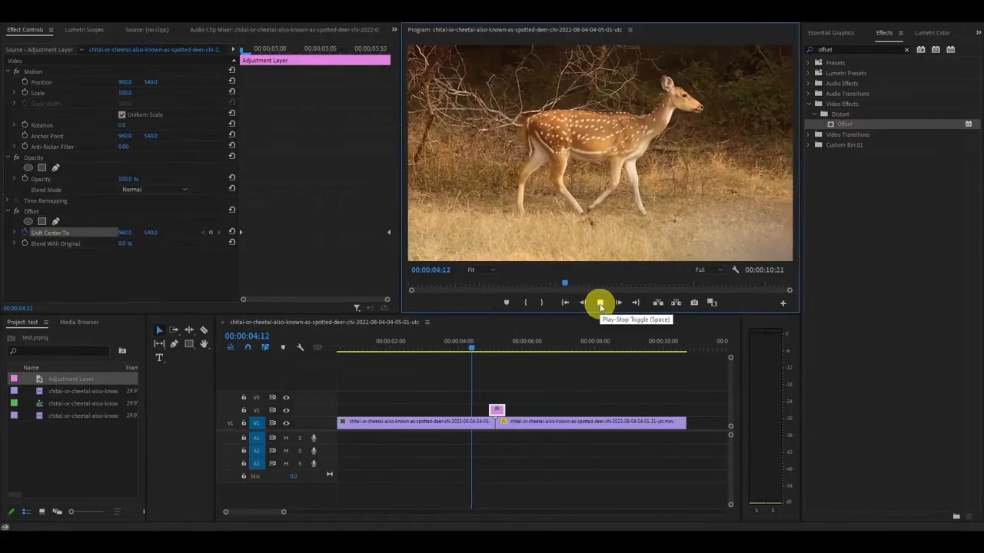
{"action": "left_click", "coordinate": [600, 302]}
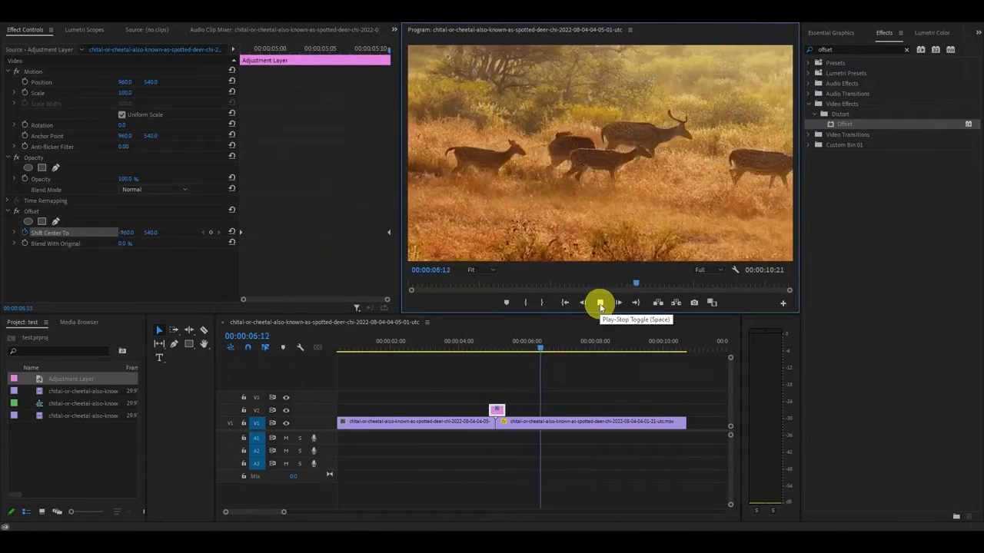
{"action": "left_click", "coordinate": [600, 302]}
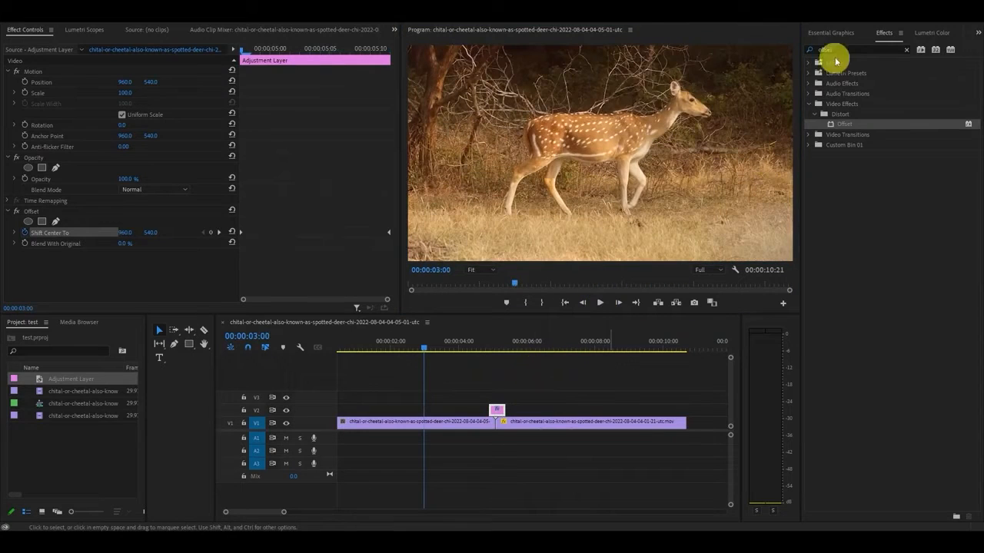
{"action": "type", "text": "blur"}
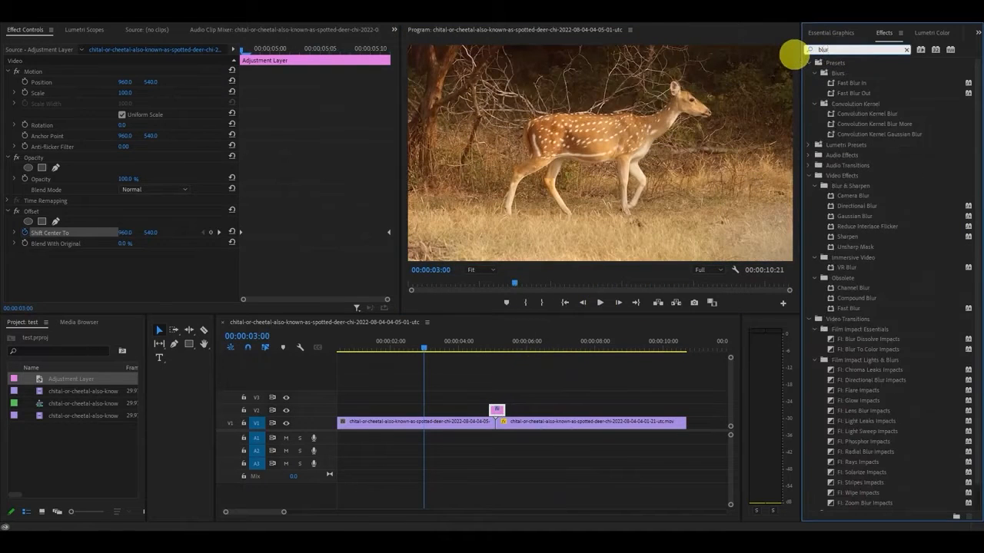
{"action": "left_click_drag", "start_coordinate": [857, 205], "coordinate": [495, 408]}
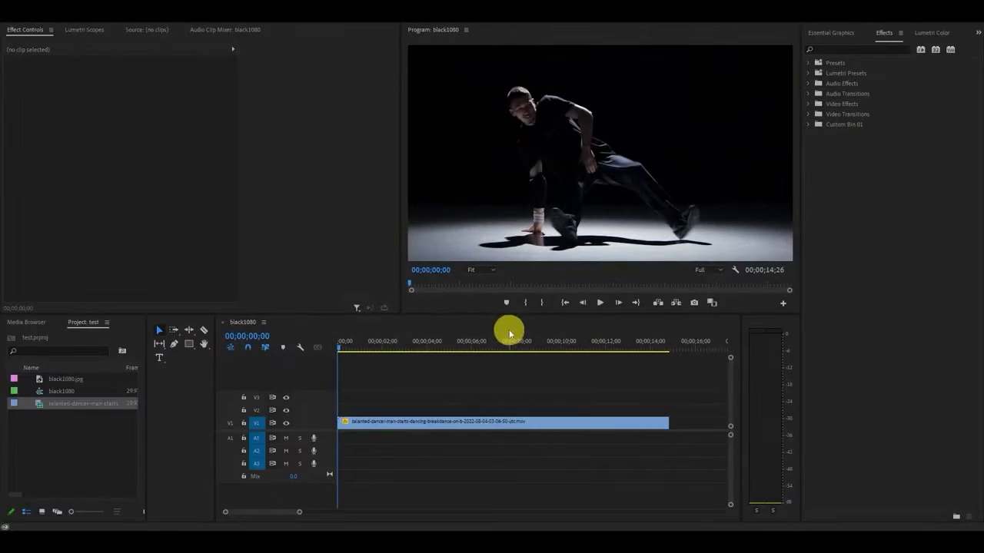
Step: Preview the dancer, then set the V2 clip's Speed/Duration to 95%
{"action": "left_click", "coordinate": [599, 302]}
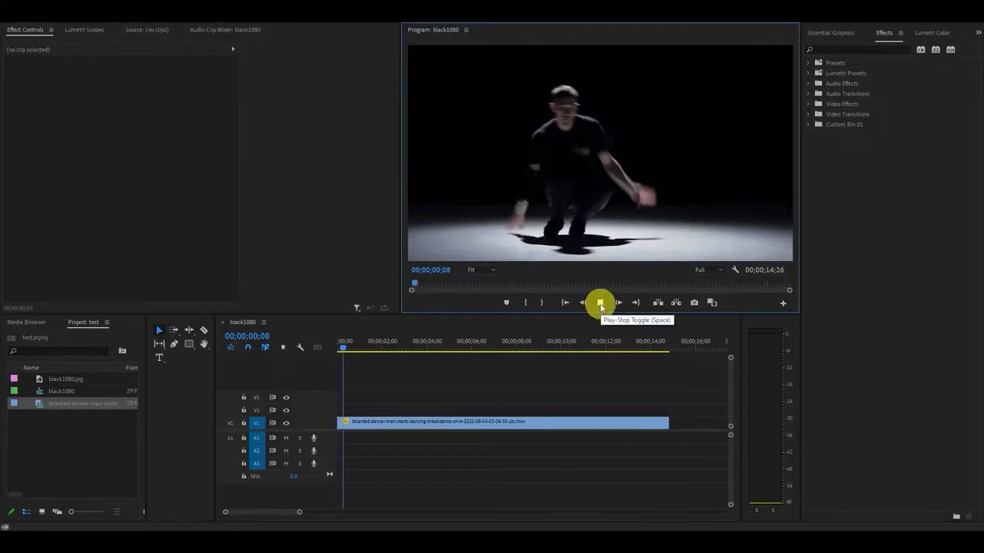
{"action": "left_click", "coordinate": [599, 302]}
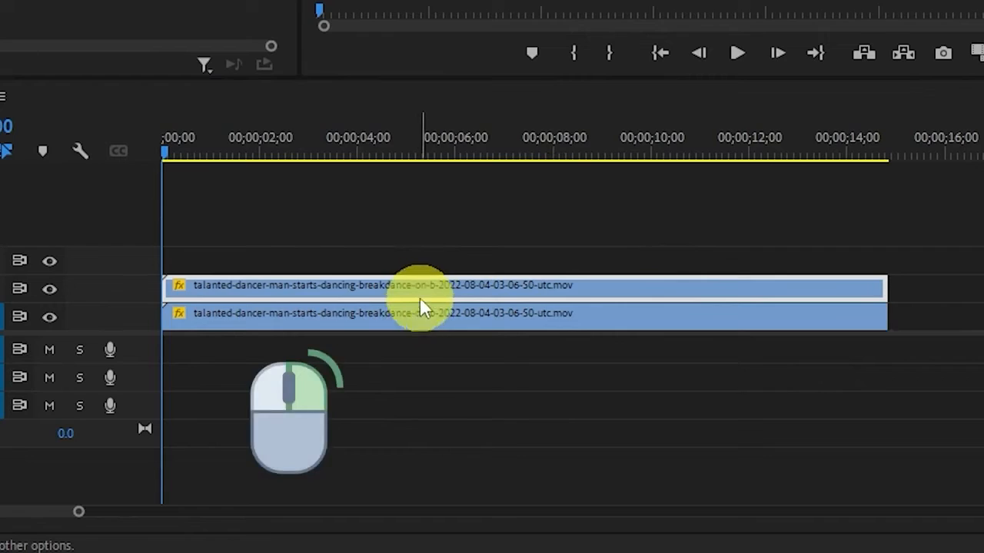
{"action": "right_click", "coordinate": [419, 300]}
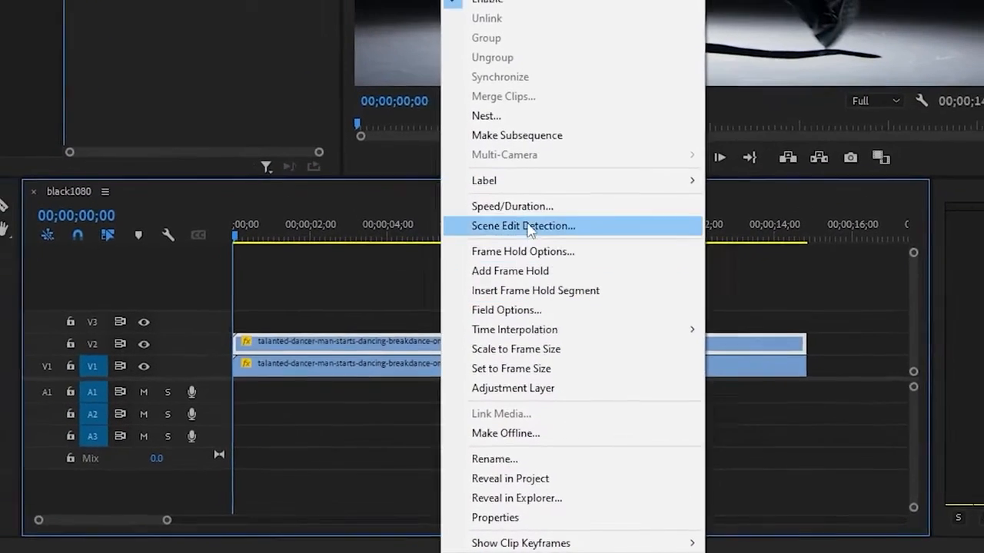
{"action": "left_click", "coordinate": [512, 206]}
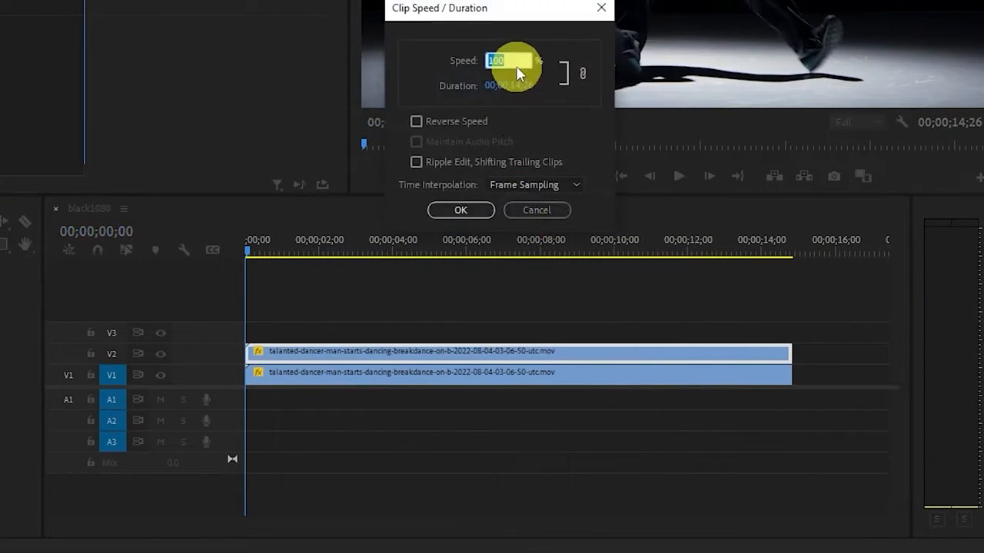
{"action": "type", "text": "95"}
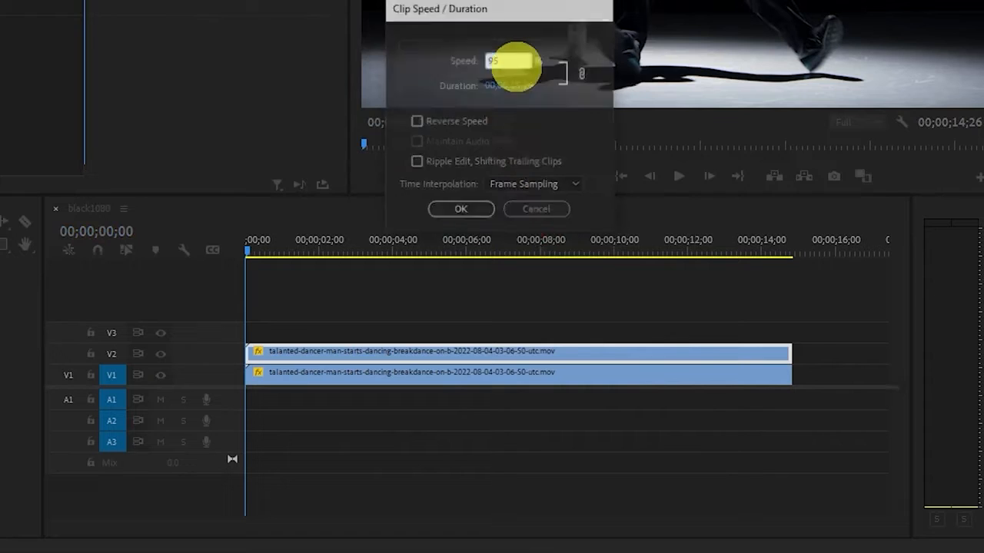
{"action": "left_click", "coordinate": [460, 209]}
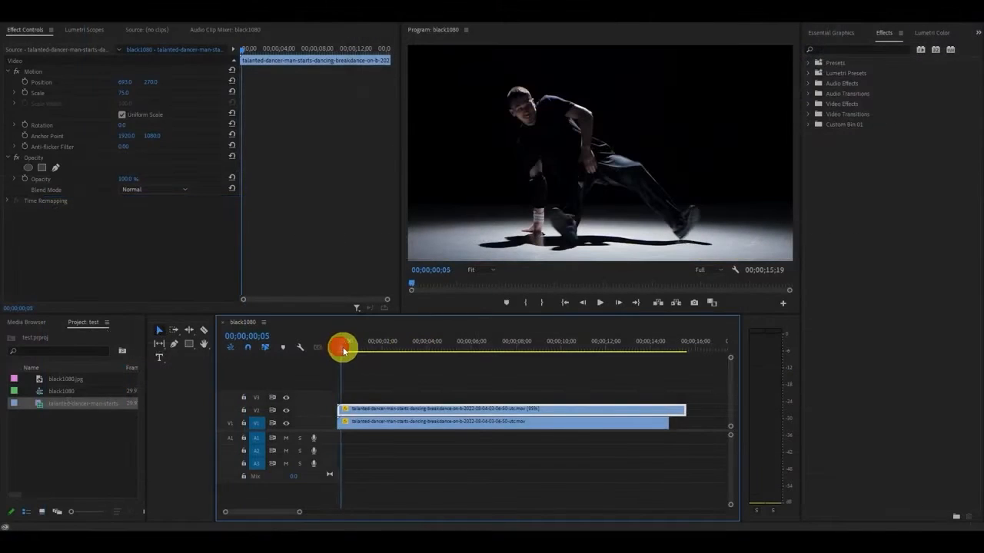
Step: Move the upper dancer clip to start near 2 seconds and set Lighten blending
{"action": "left_click_drag", "start_coordinate": [342, 348], "coordinate": [390, 348]}
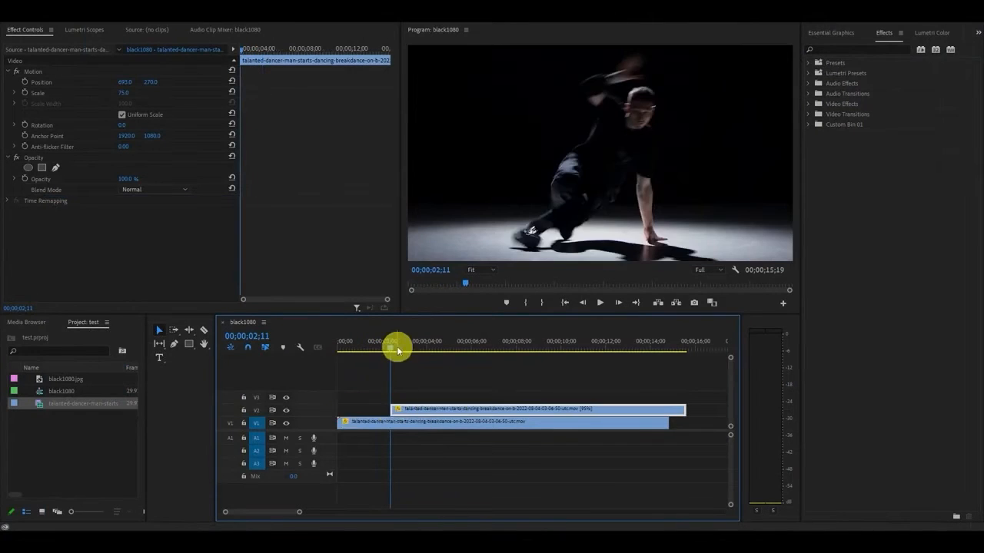
{"action": "left_click_drag", "start_coordinate": [397, 348], "coordinate": [474, 356]}
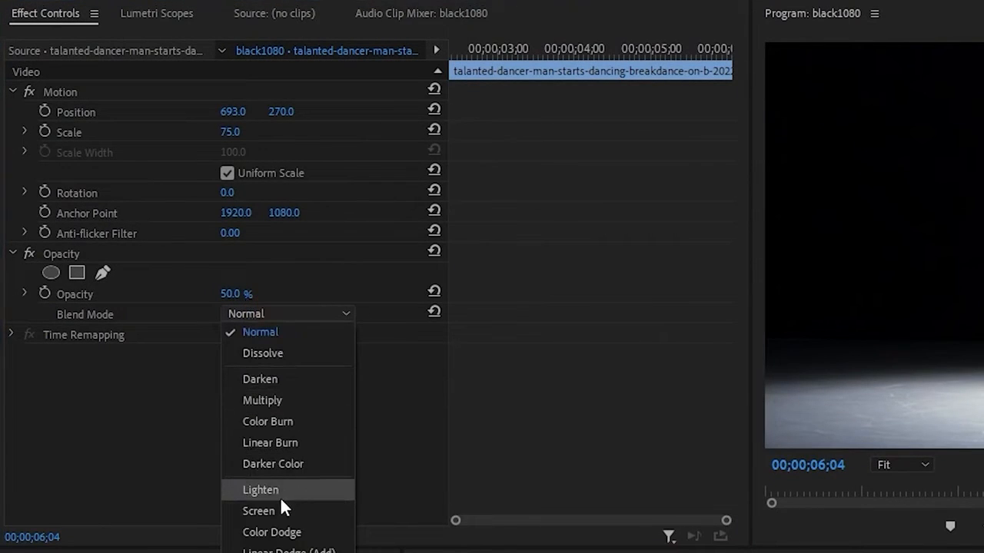
{"action": "left_click", "coordinate": [259, 490]}
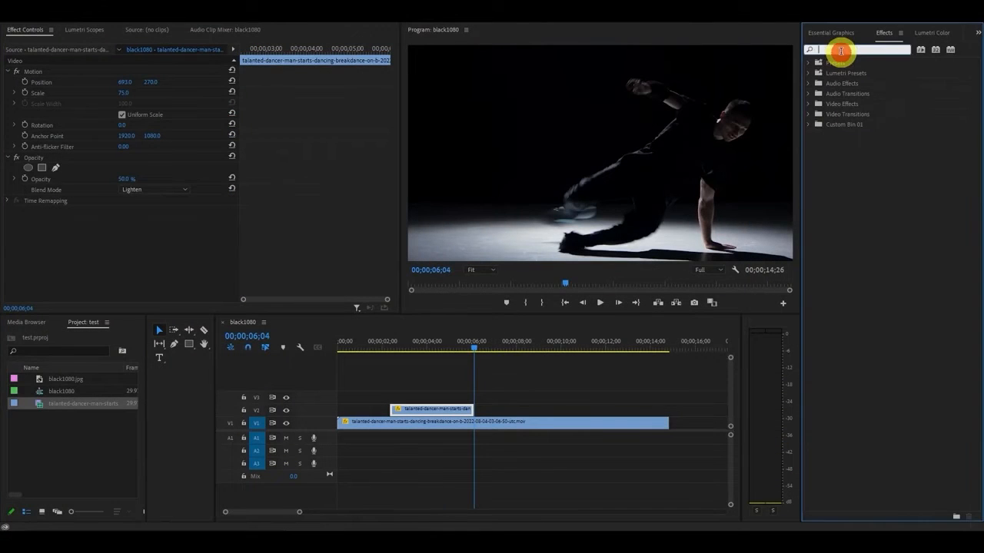
Step: Add Cross Dissolve to the upper dancer clip and play back the ghost-trail result
{"action": "type", "text": "cross"}
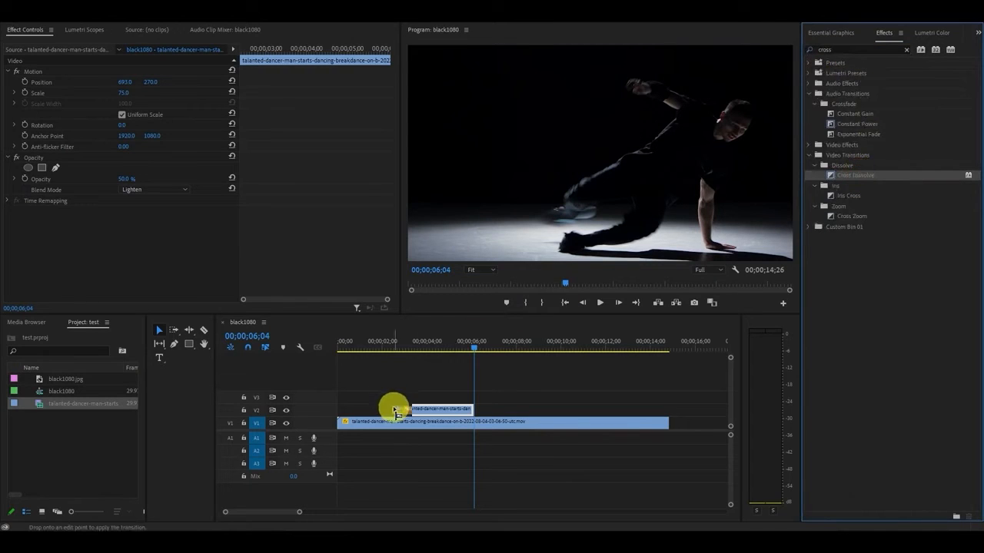
{"action": "left_click_drag", "start_coordinate": [392, 407], "coordinate": [469, 407]}
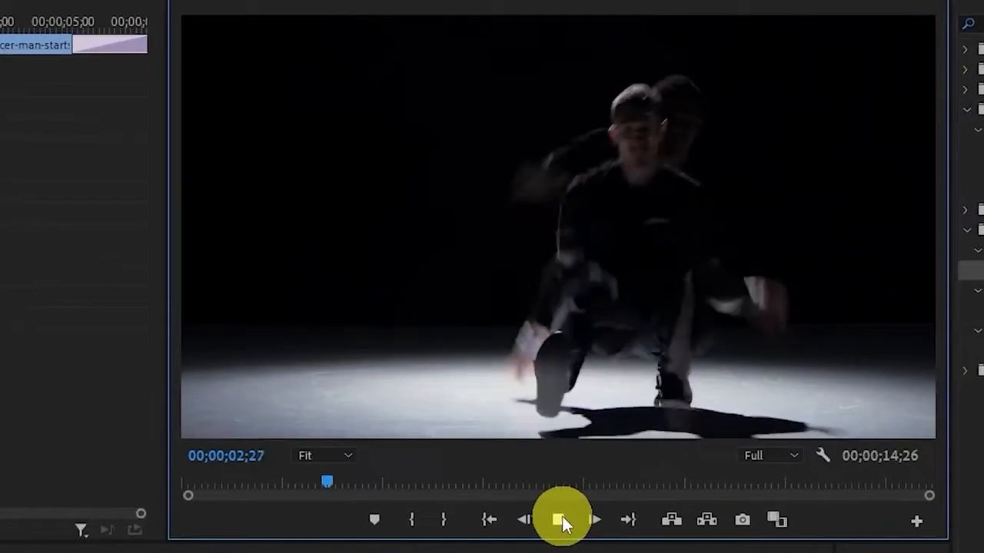
{"action": "left_click", "coordinate": [559, 520]}
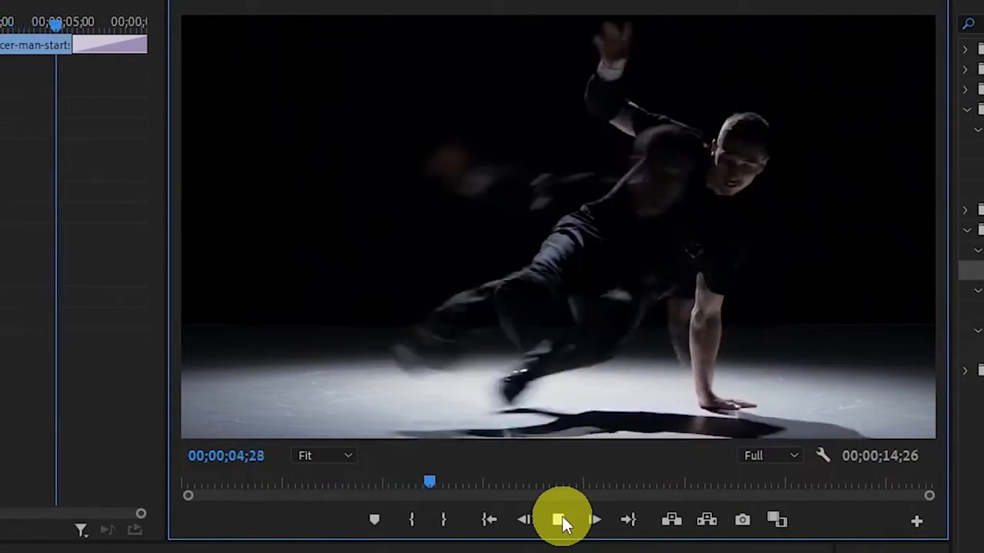
{"action": "left_click", "coordinate": [563, 519]}
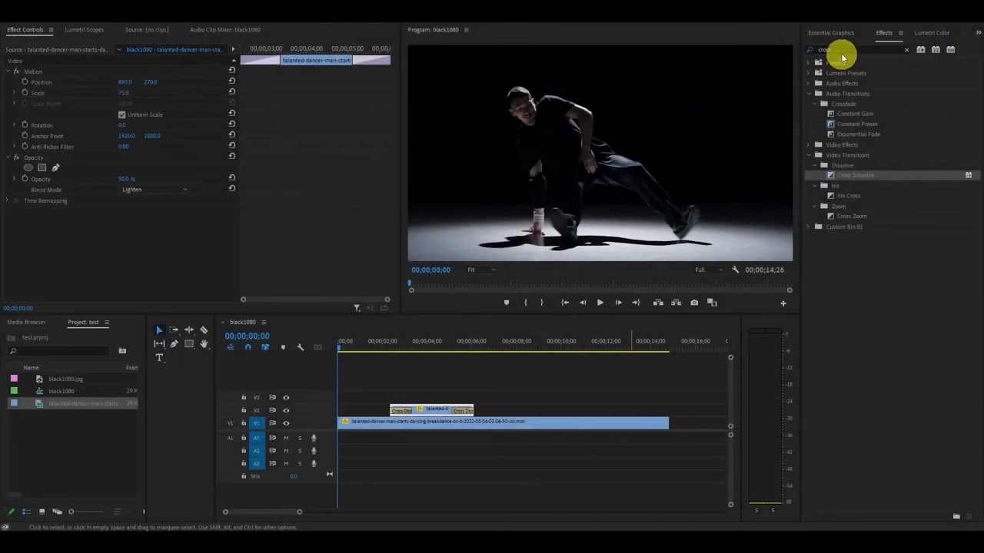
Step: Apply Gaussian Blur to the upper V2 dancer clip and scrub its Blurriness higher
{"action": "type", "text": "gauss"}
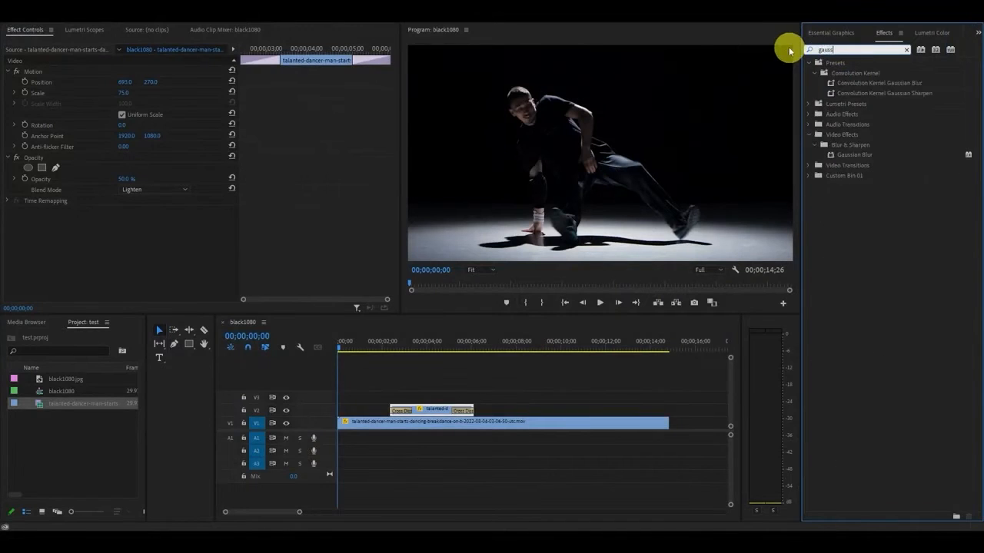
{"action": "left_click_drag", "start_coordinate": [855, 154], "coordinate": [434, 410]}
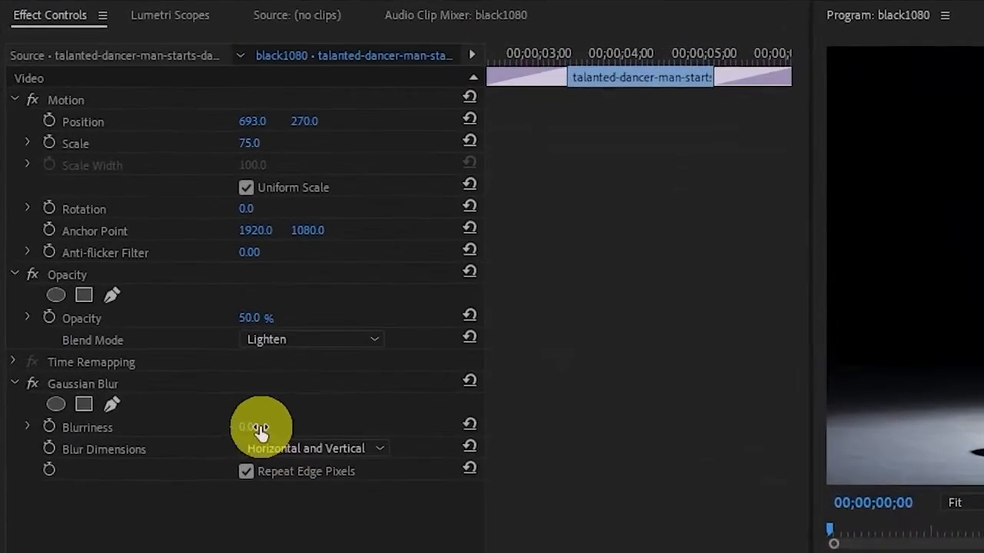
{"action": "left_click_drag", "start_coordinate": [261, 427], "coordinate": [277, 438]}
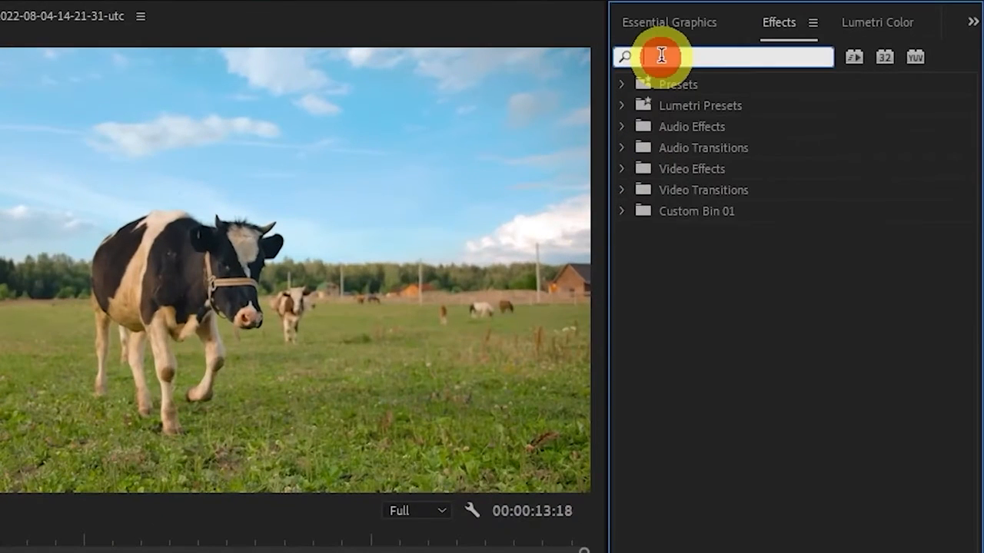
Step: Search the Effects panel for 'mosa' to find the Mosaic effect
{"action": "type", "text": "mosa"}
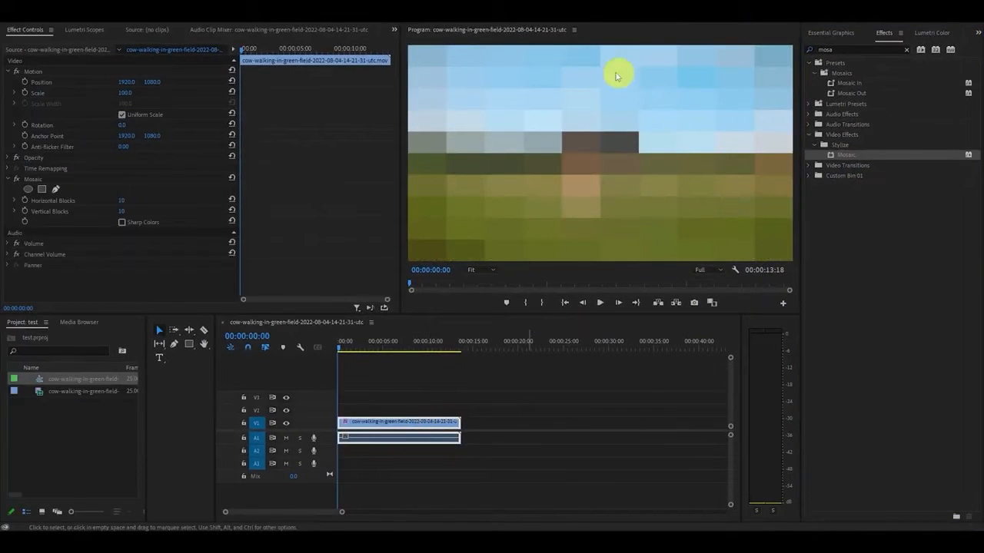
{"action": "mouse_move", "coordinate": [716, 123]}
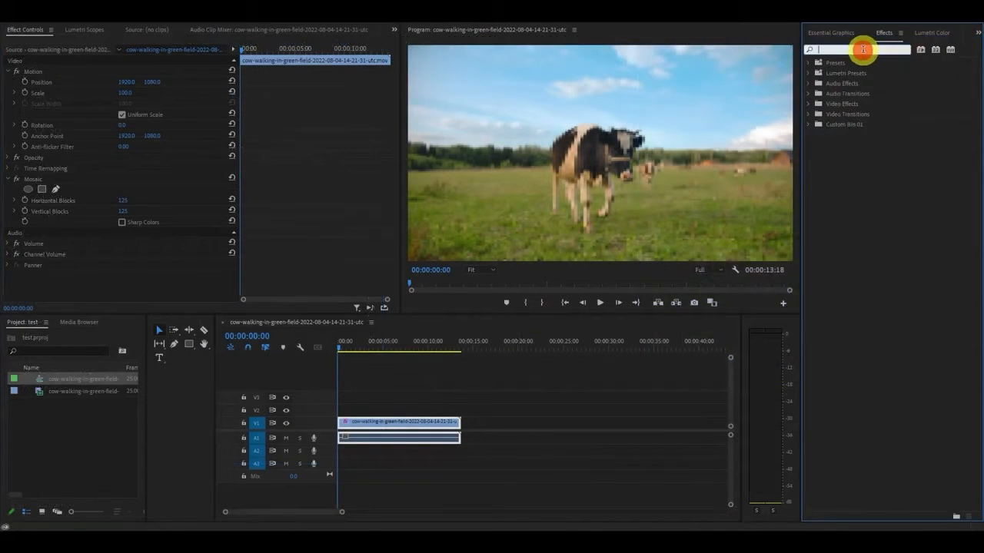
Step: Search the Effects panel for 'post' to locate Posterize
{"action": "type", "text": "post"}
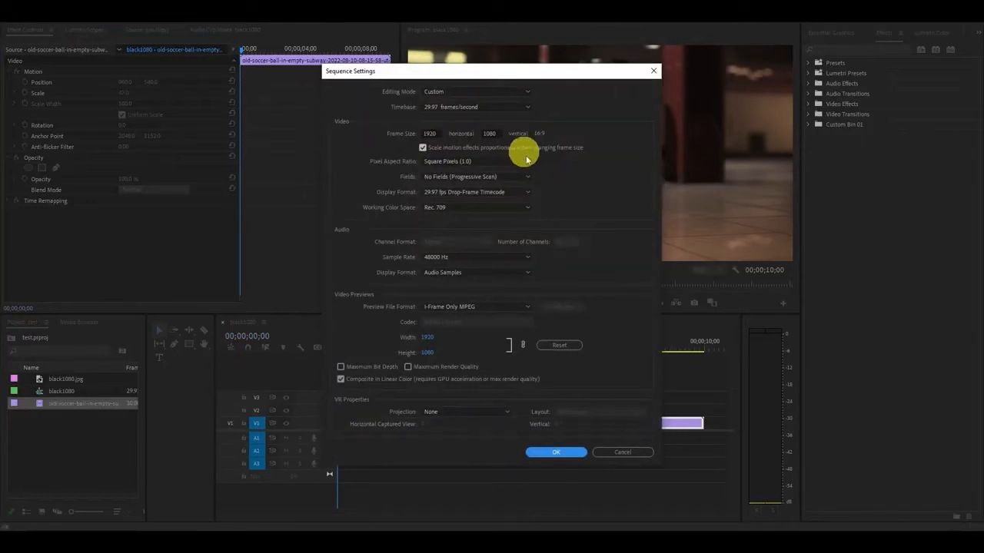
Step: Confirm the 1920×1080 black1080 sequence for the soccer ball clip
{"action": "left_click", "coordinate": [556, 452]}
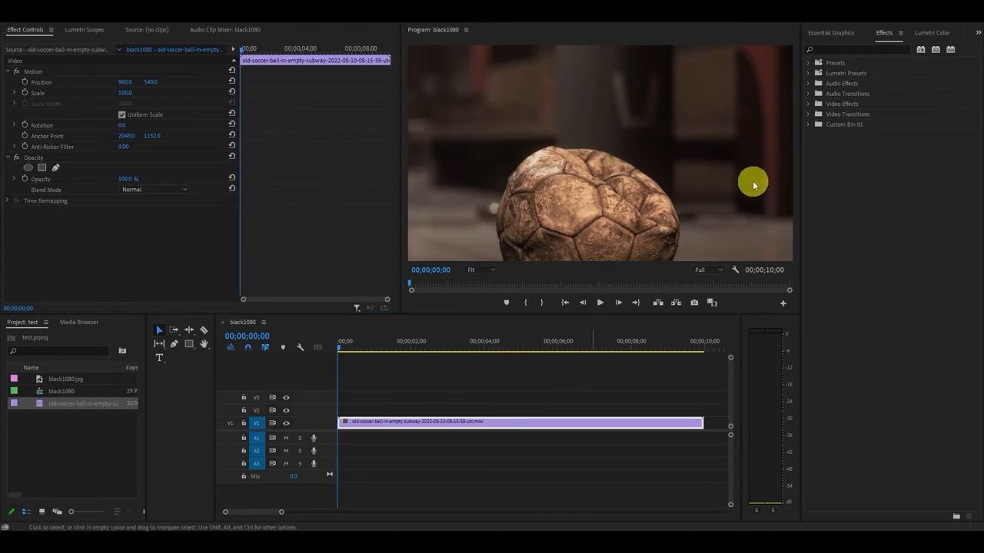
{"action": "mouse_move", "coordinate": [624, 134]}
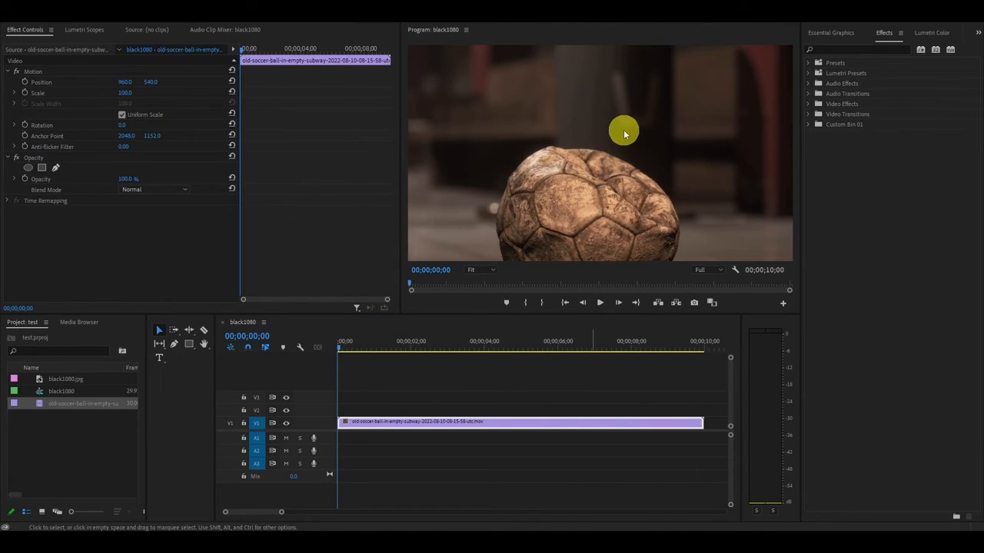
{"action": "left_click", "coordinate": [600, 302]}
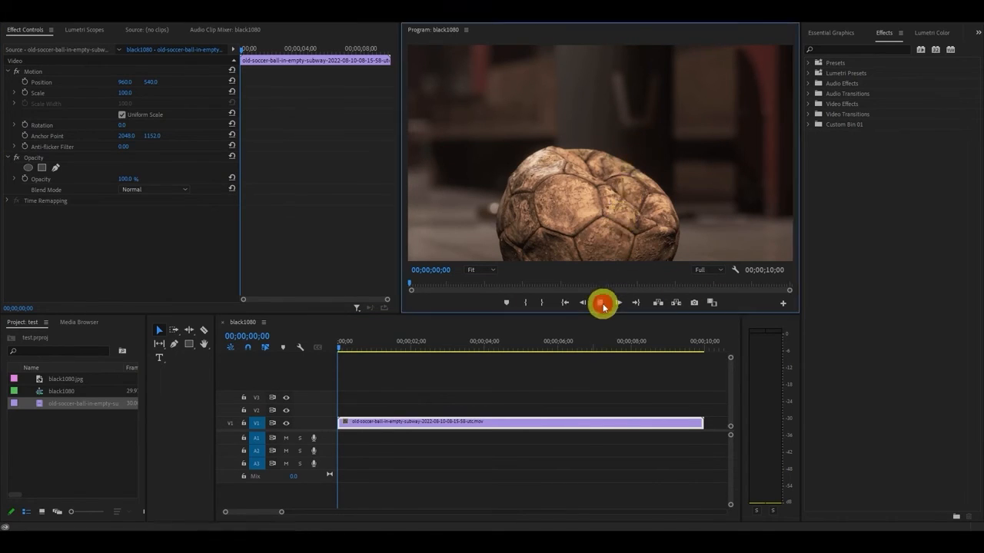
{"action": "left_click", "coordinate": [601, 302]}
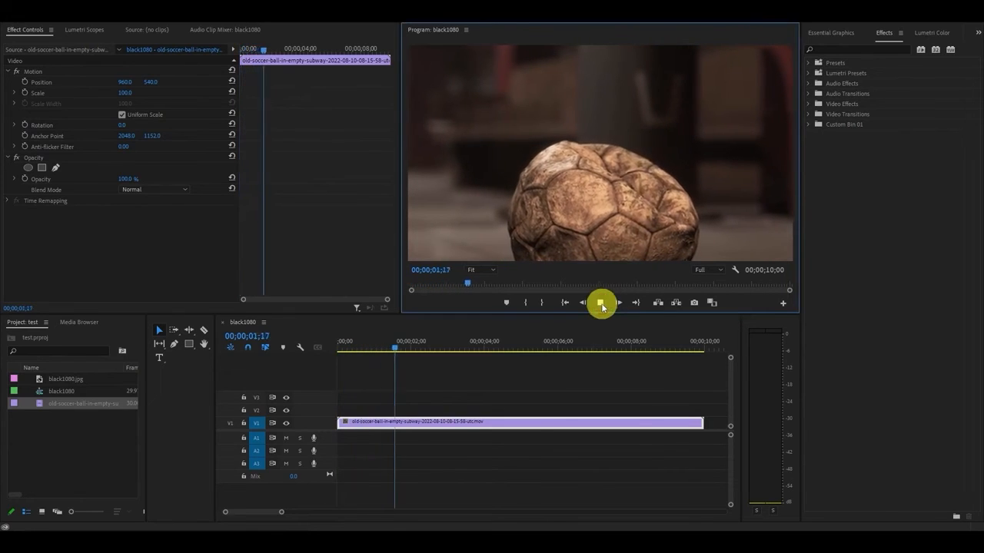
{"action": "left_click", "coordinate": [602, 302]}
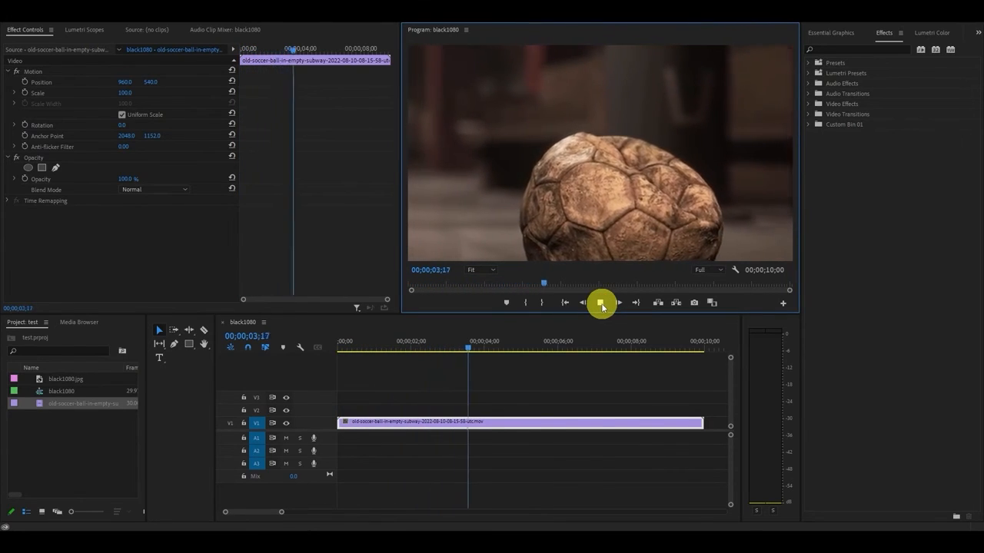
{"action": "left_click", "coordinate": [564, 302]}
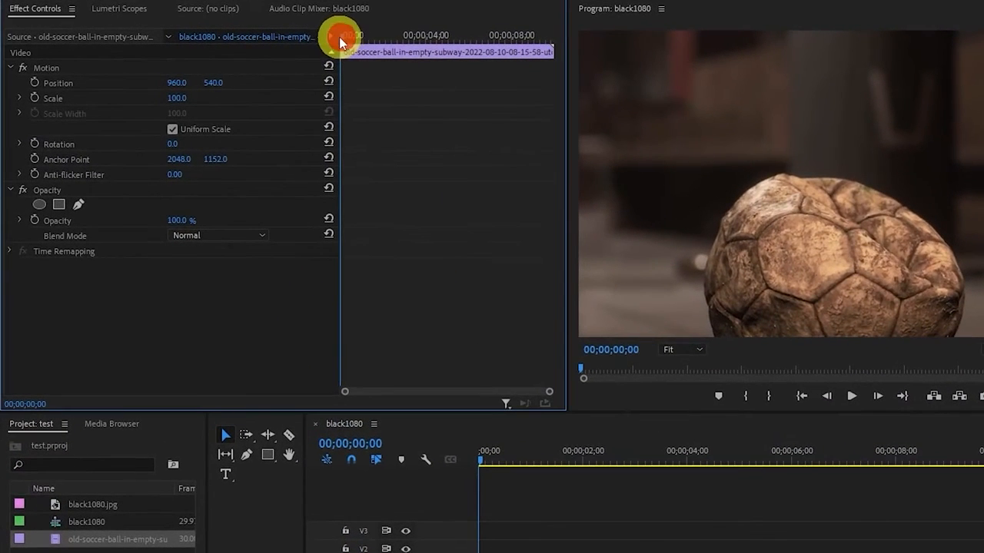
Step: At the clip start, set a Position keyframe, shift the ball's framing, and preview
{"action": "left_click", "coordinate": [52, 98]}
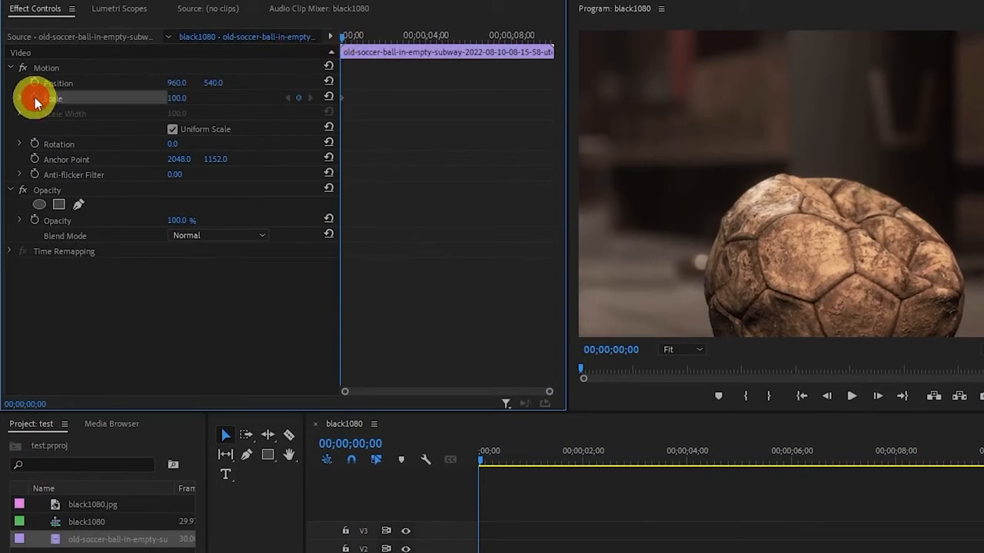
{"action": "mouse_move", "coordinate": [34, 97]}
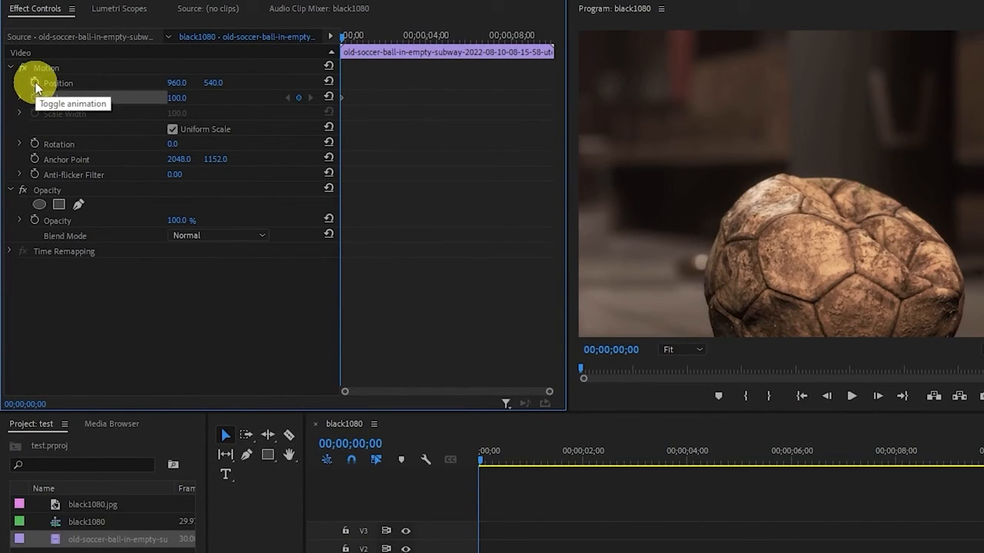
{"action": "left_click", "coordinate": [34, 83]}
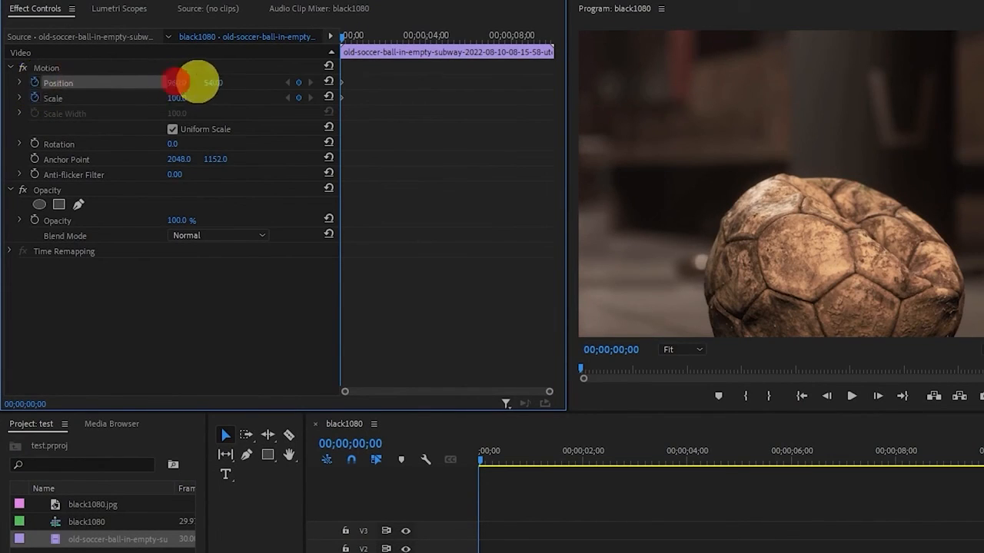
{"action": "left_click_drag", "start_coordinate": [196, 82], "coordinate": [198, 82]}
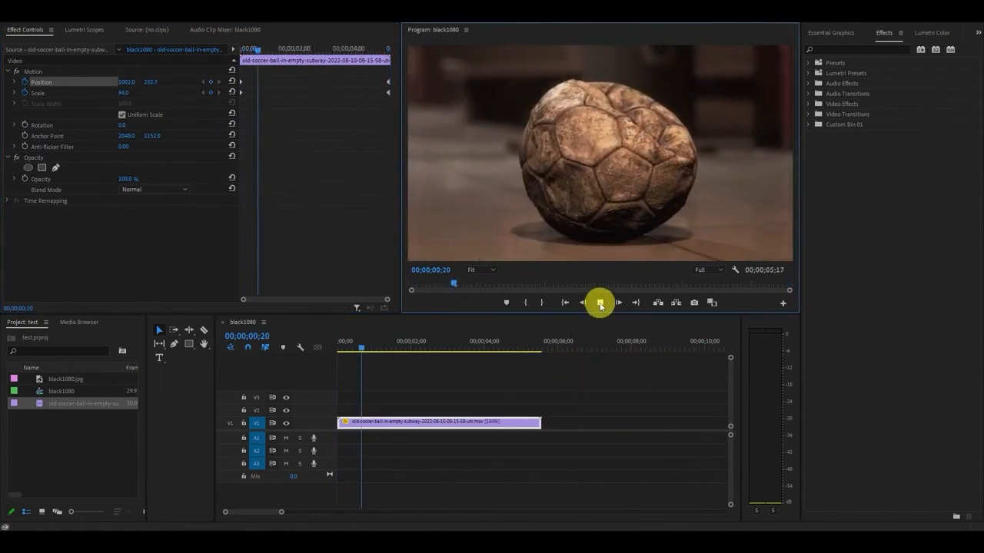
{"action": "left_click", "coordinate": [618, 302]}
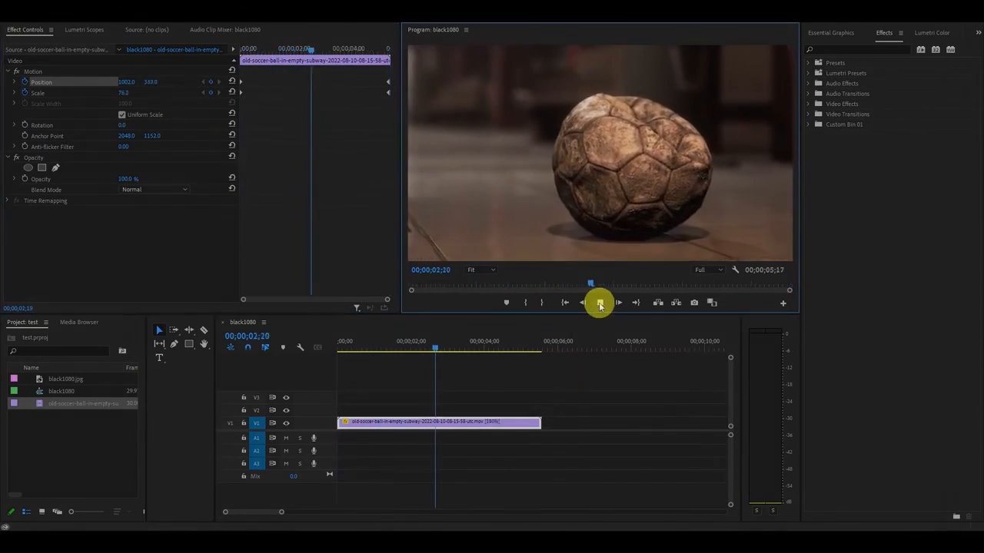